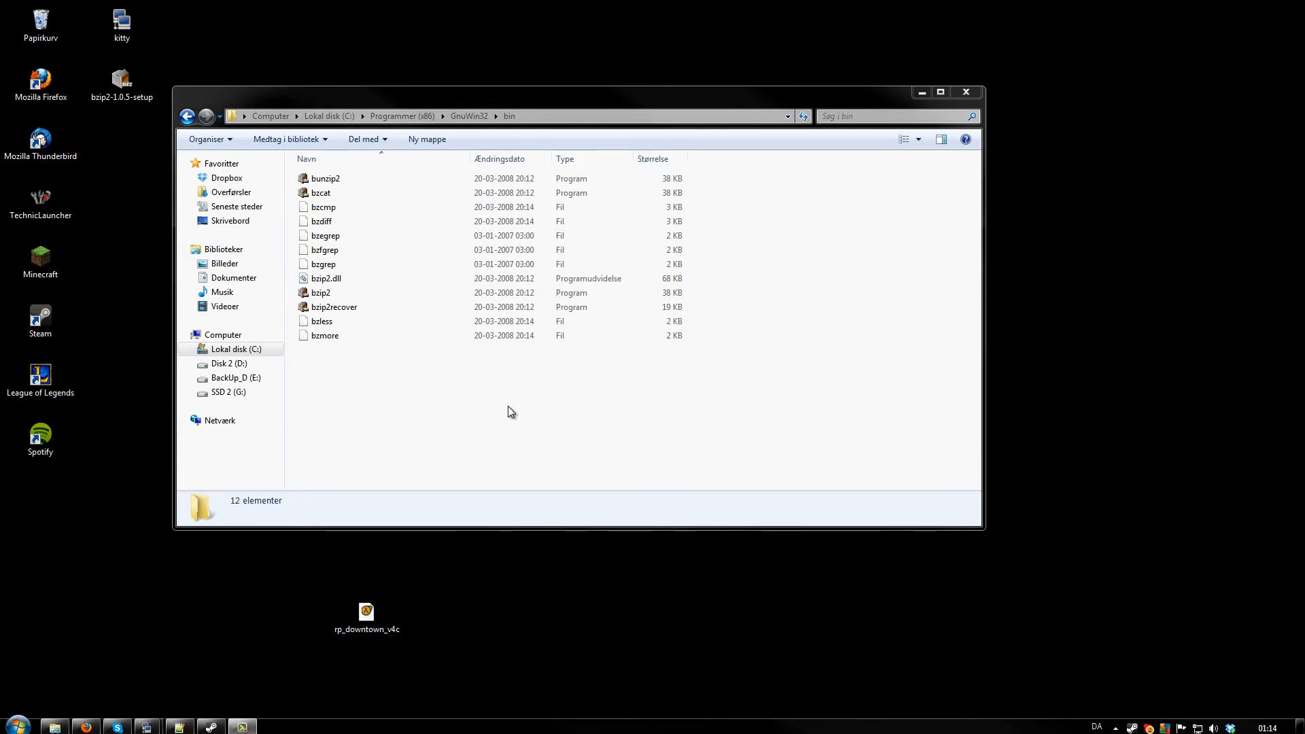
{"action": "mouse_move", "coordinate": [403, 596]}
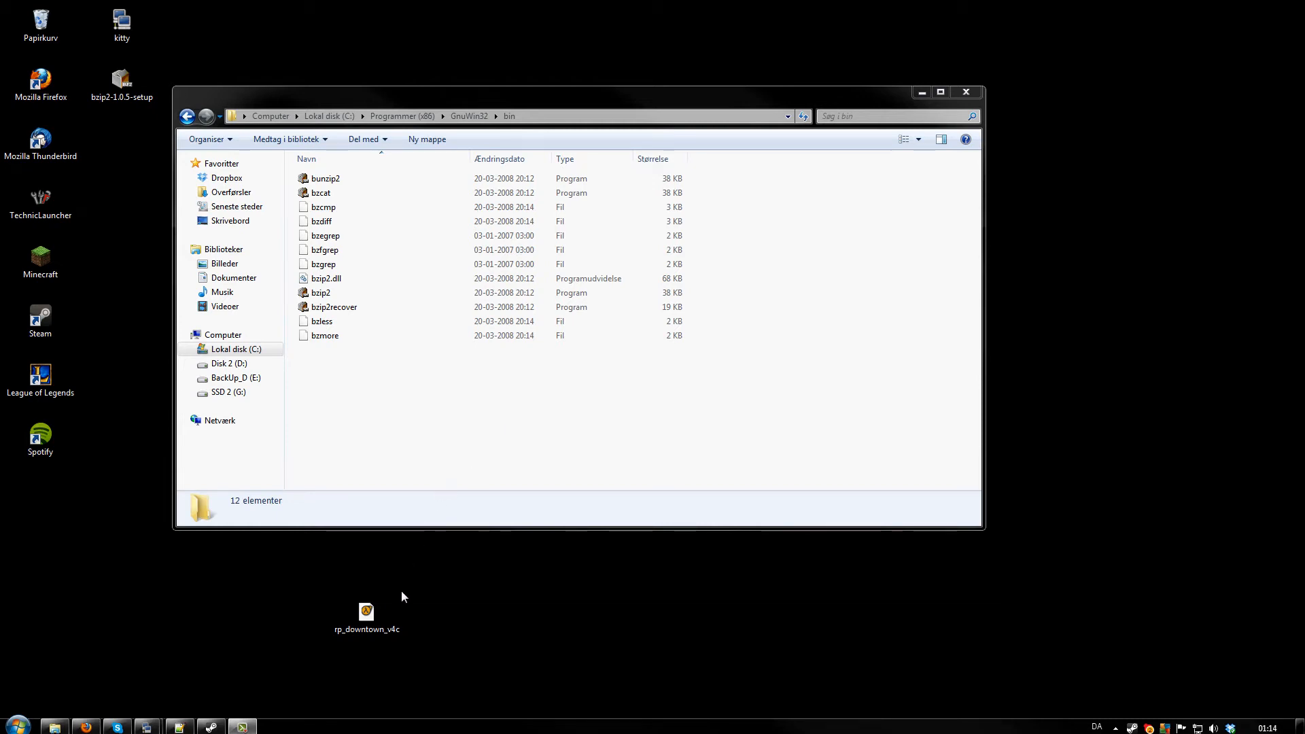
Step: Compress the rp_downtown_v4c map by handing it to bzip2.exe in the GnuWin32 bin folder
{"action": "left_click", "coordinate": [366, 610]}
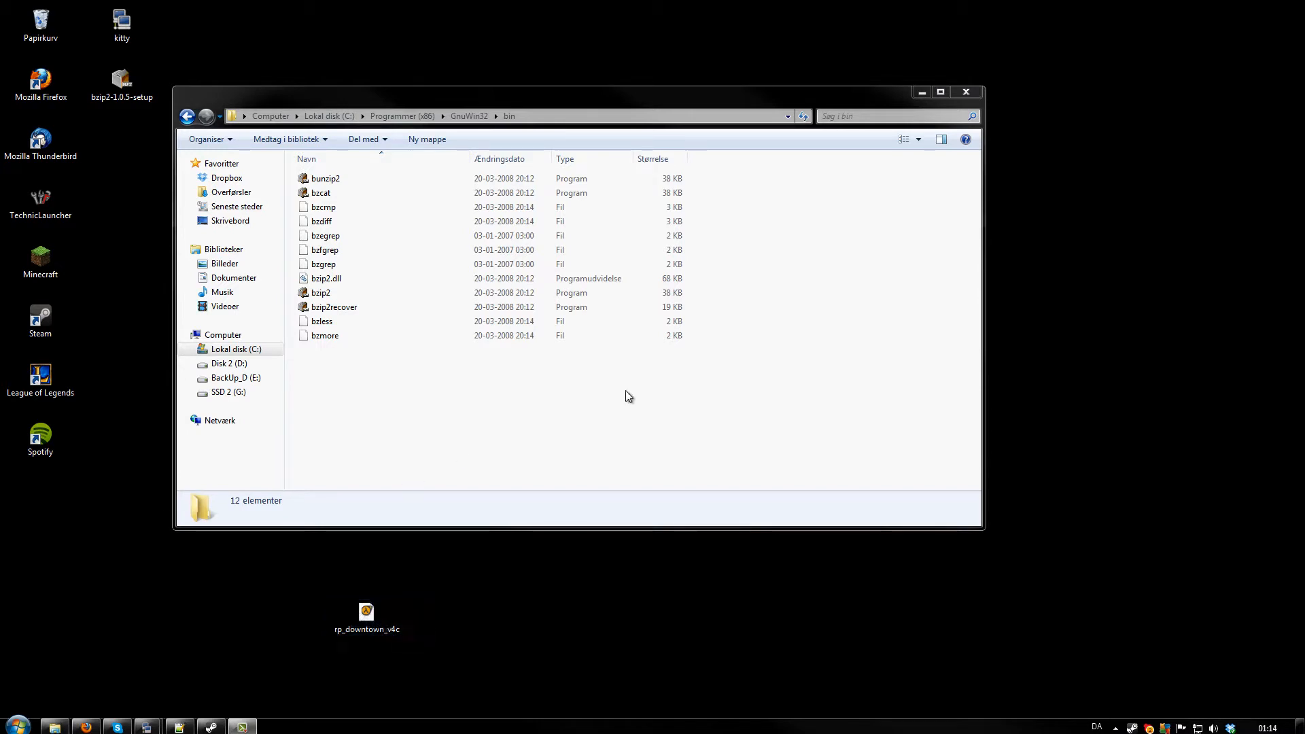
{"action": "mouse_move", "coordinate": [430, 414]}
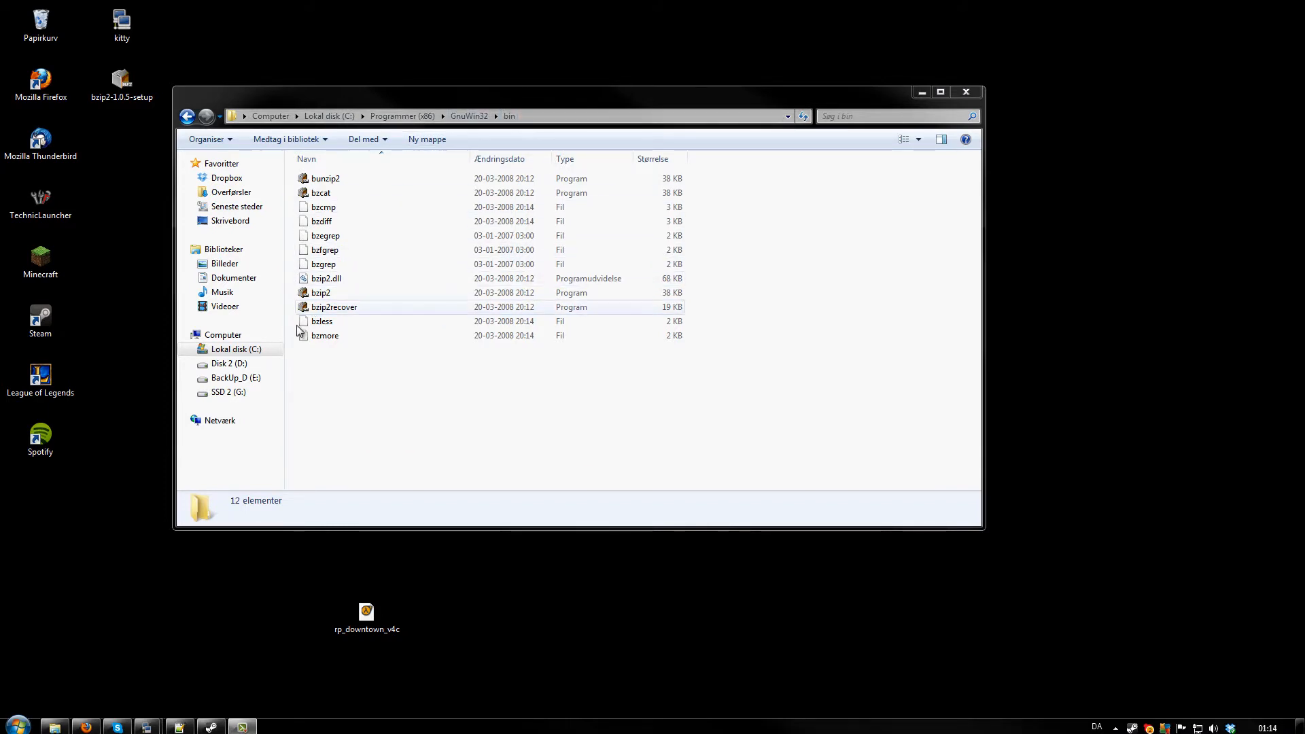
{"action": "left_click", "coordinate": [366, 612]}
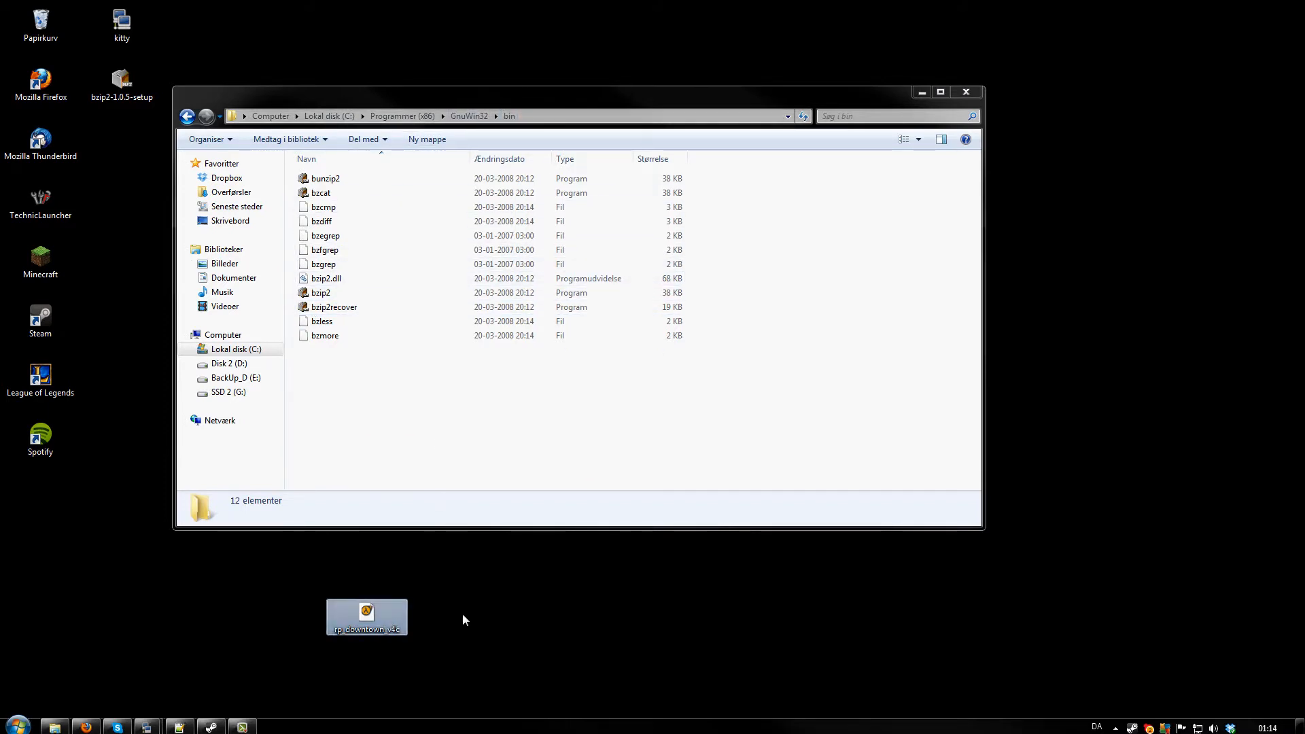
{"action": "mouse_move", "coordinate": [385, 625]}
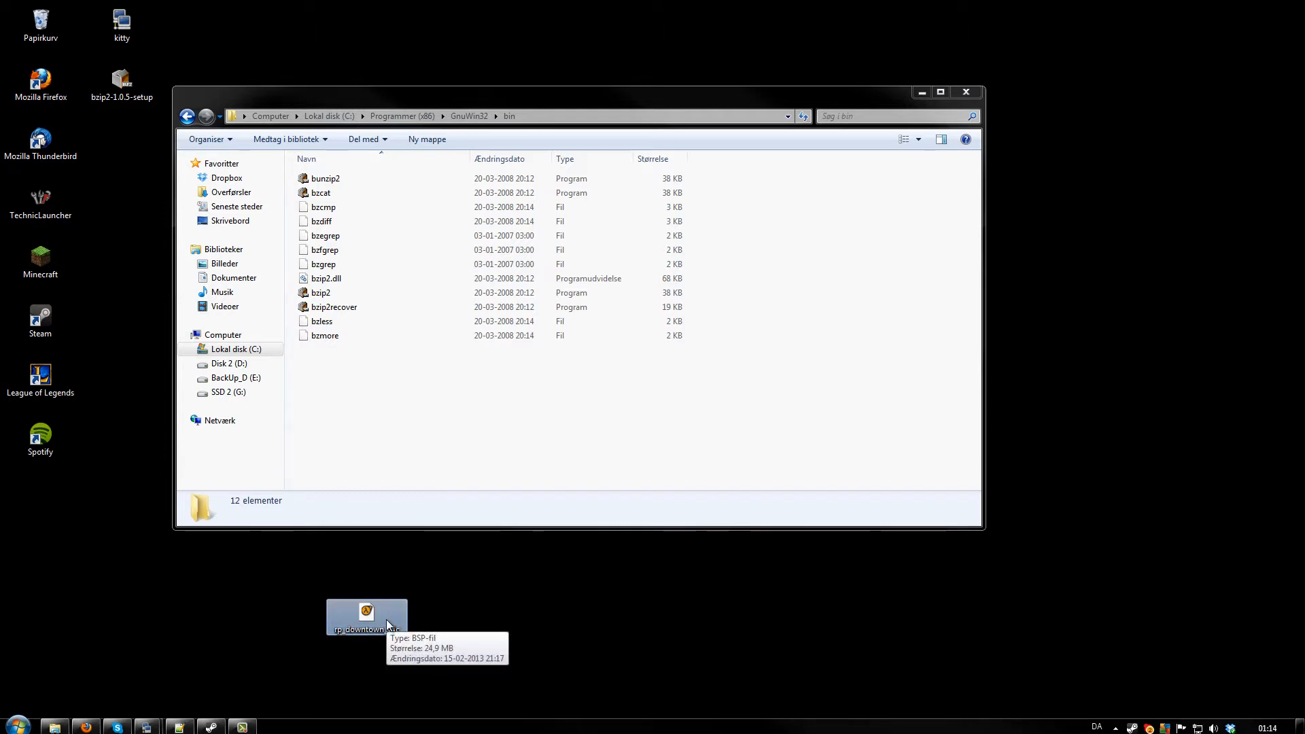
{"action": "mouse_move", "coordinate": [378, 623]}
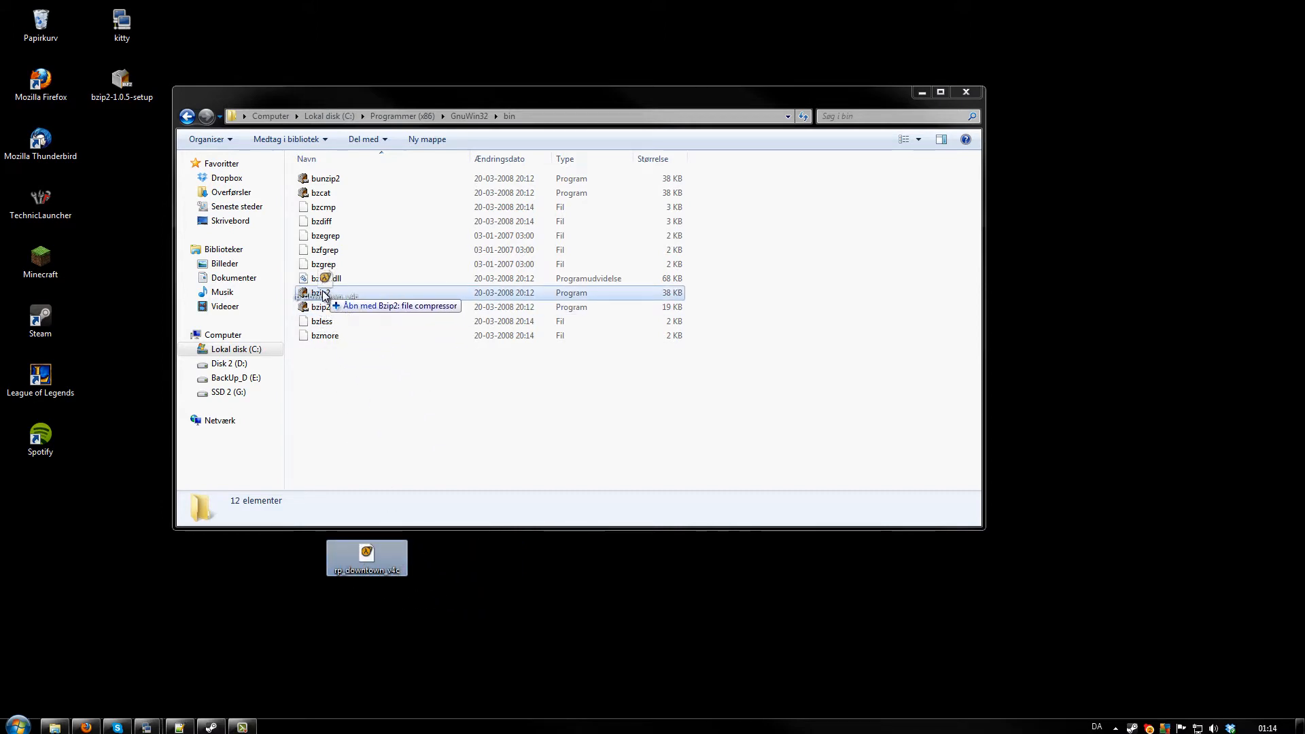
{"action": "double_click", "coordinate": [319, 293]}
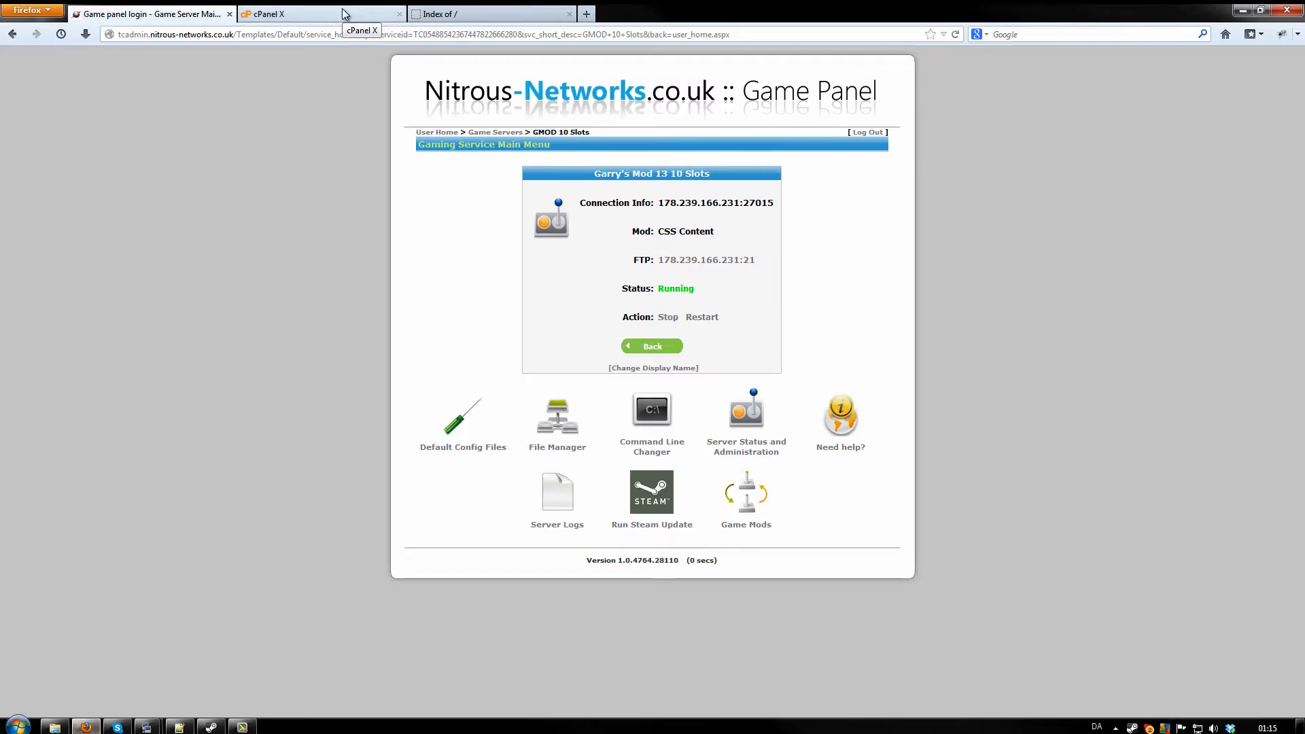
Step: Launch cPanel's File Manager starting at the Web Root (public_html/www)
{"action": "left_click", "coordinate": [286, 14]}
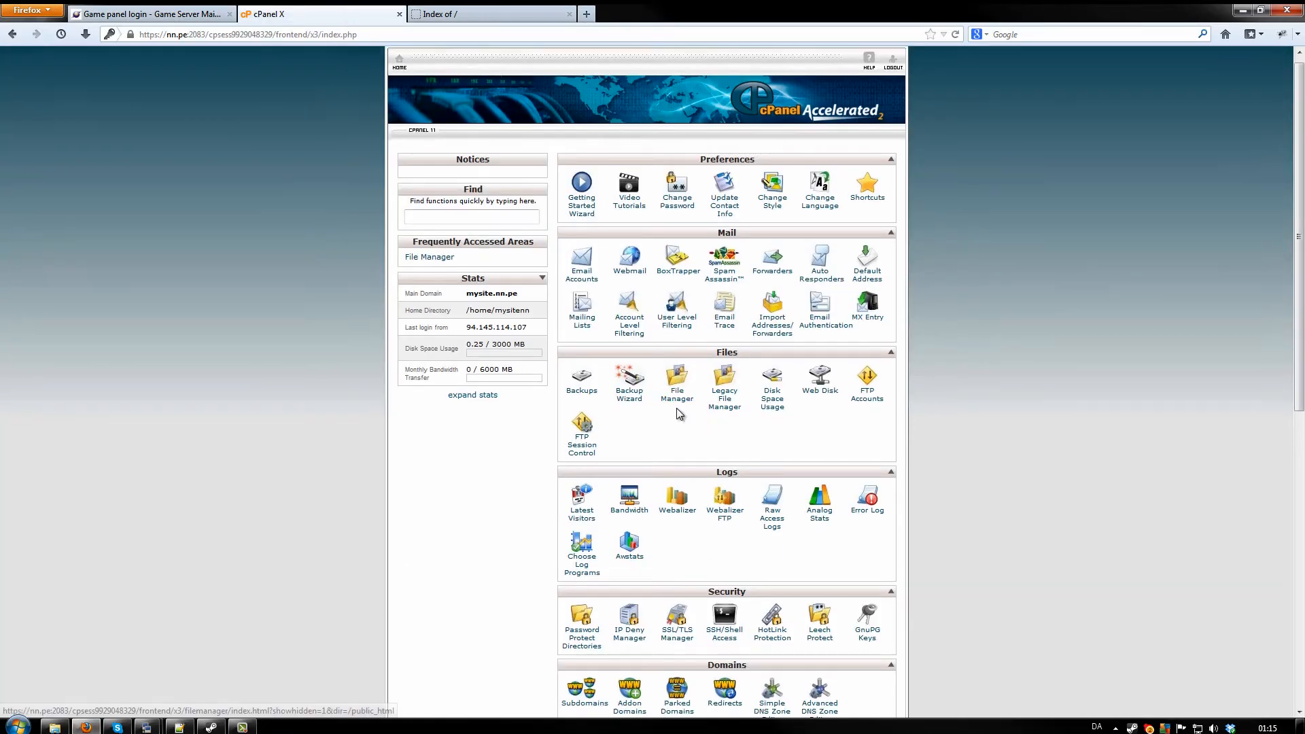
{"action": "scroll", "scroll_direction": "down", "scroll_amount": 3}
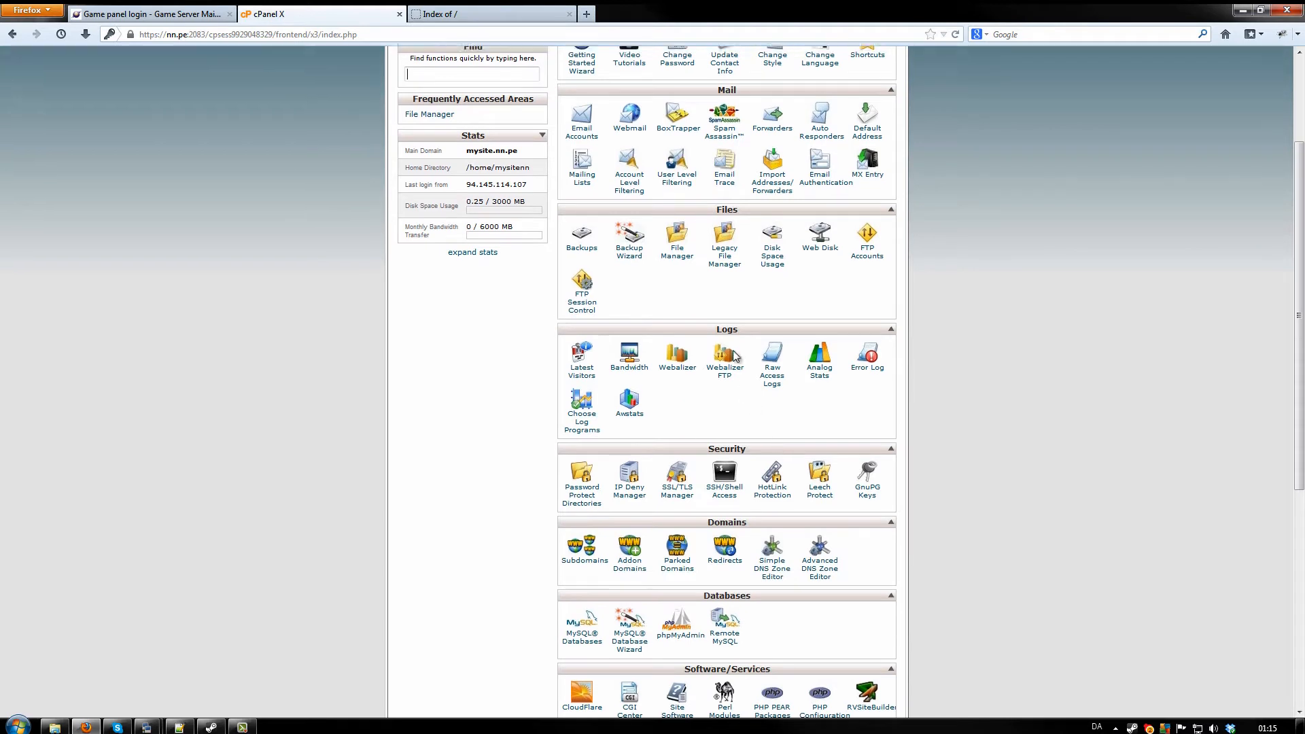
{"action": "left_click", "coordinate": [430, 114]}
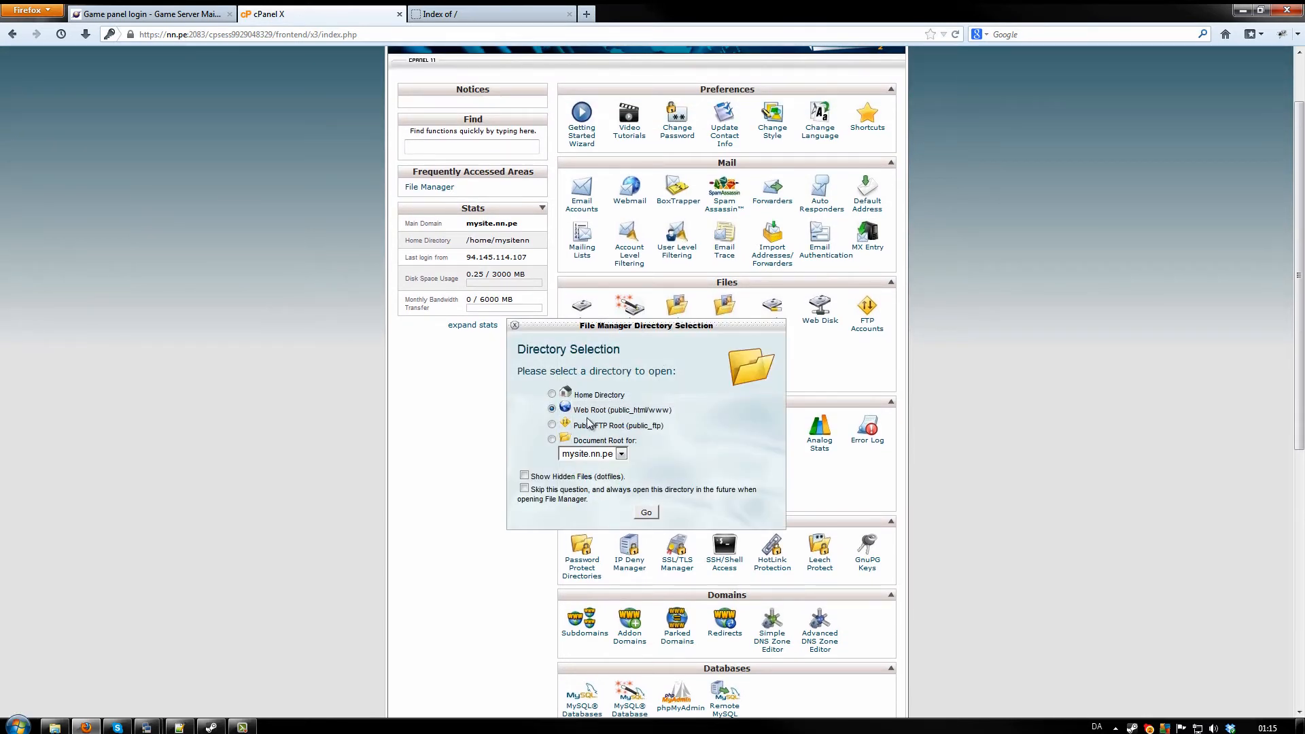
{"action": "left_click", "coordinate": [646, 511]}
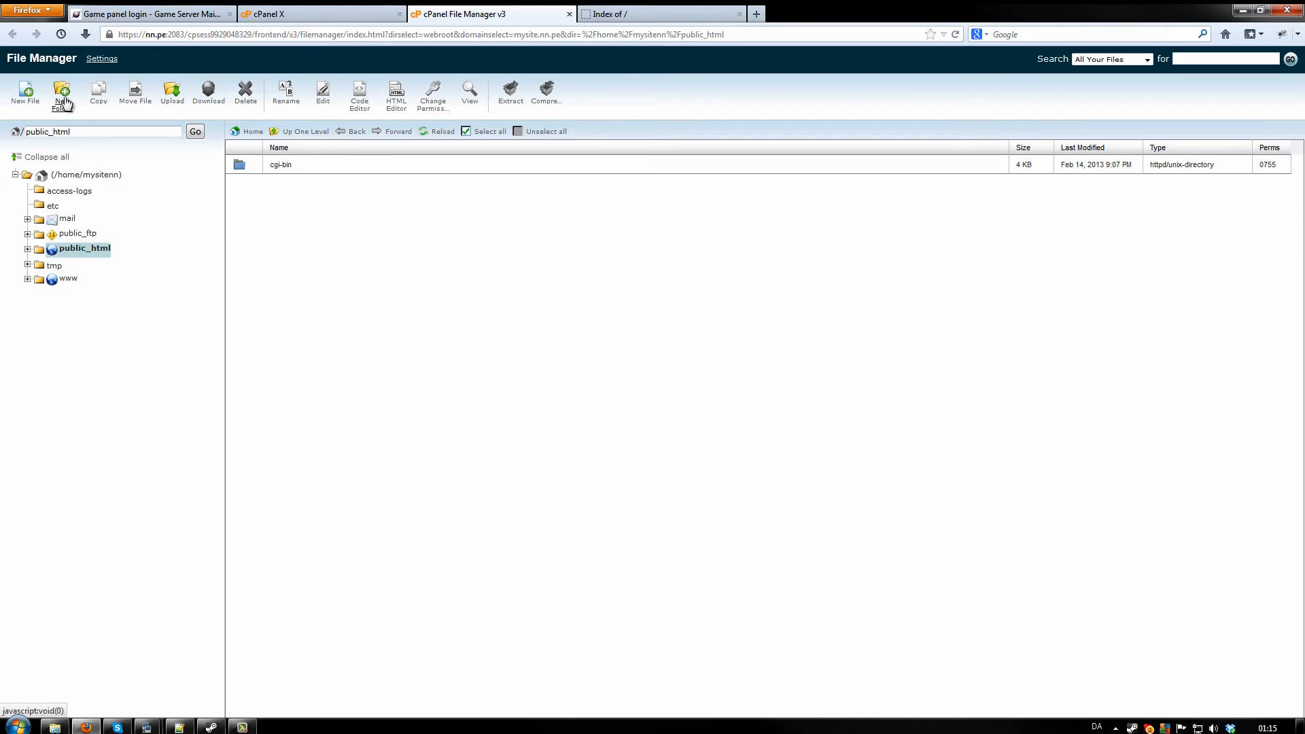
Step: Create a fastdl folder in public_html and enter it
{"action": "left_click", "coordinate": [62, 93]}
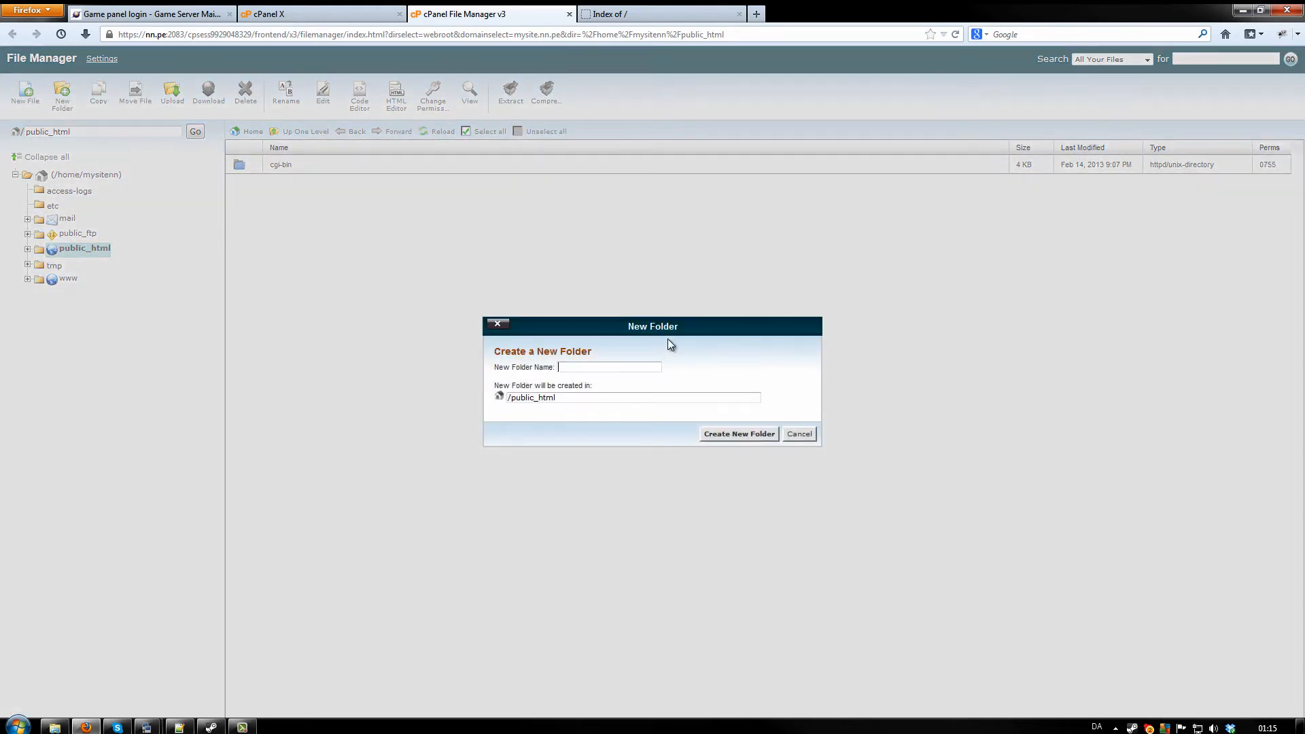
{"action": "left_click", "coordinate": [738, 433]}
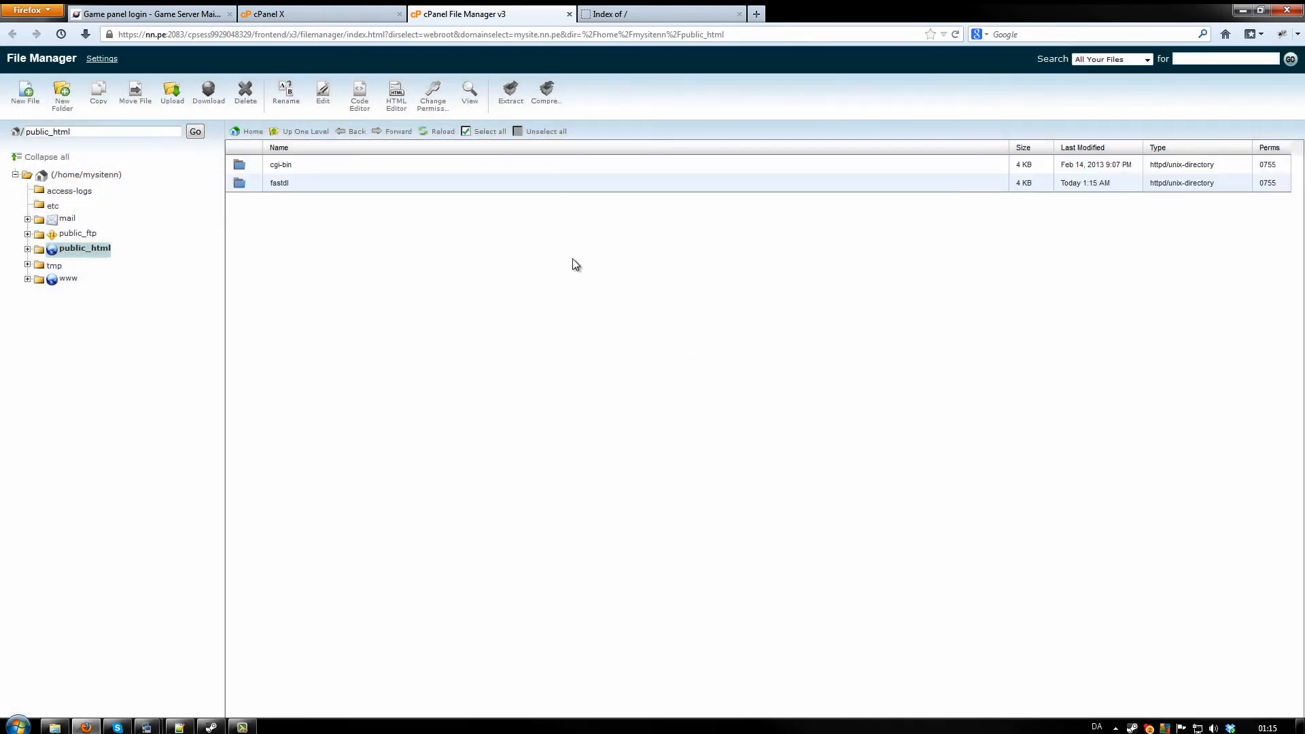
{"action": "double_click", "coordinate": [279, 182]}
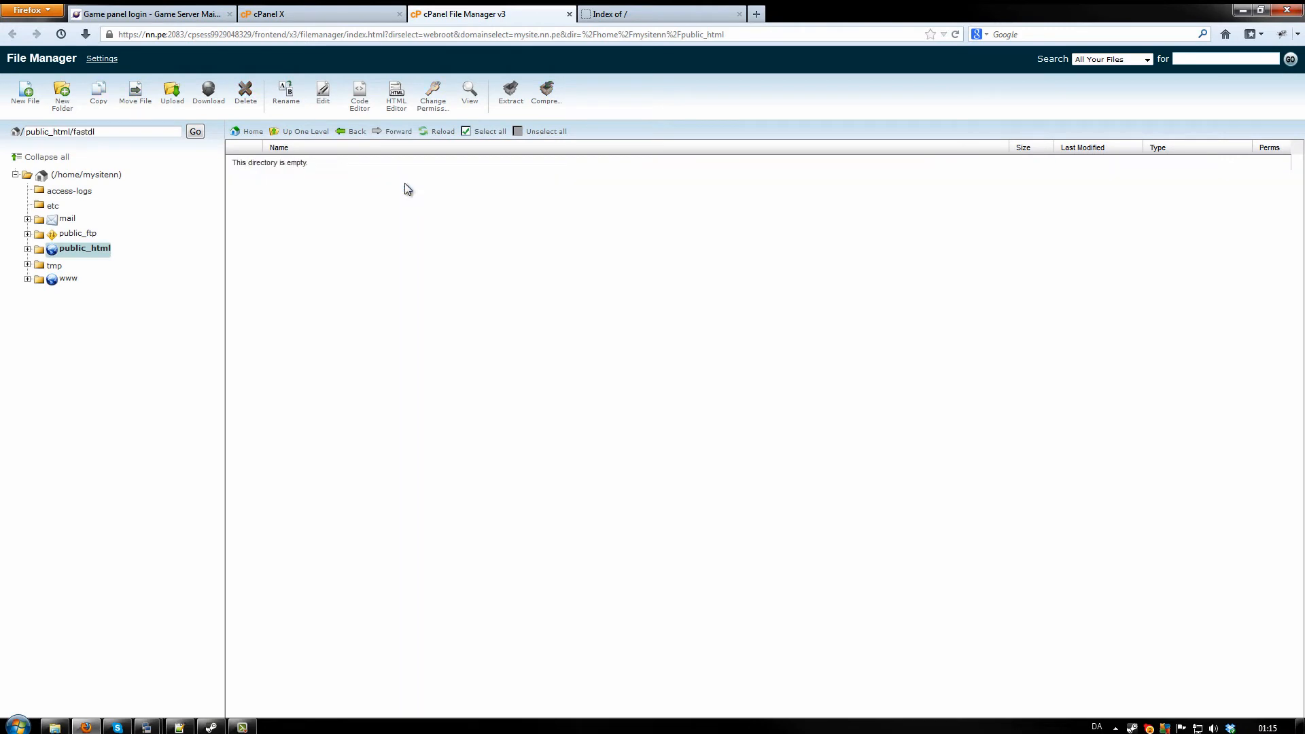
{"action": "mouse_move", "coordinate": [275, 160]}
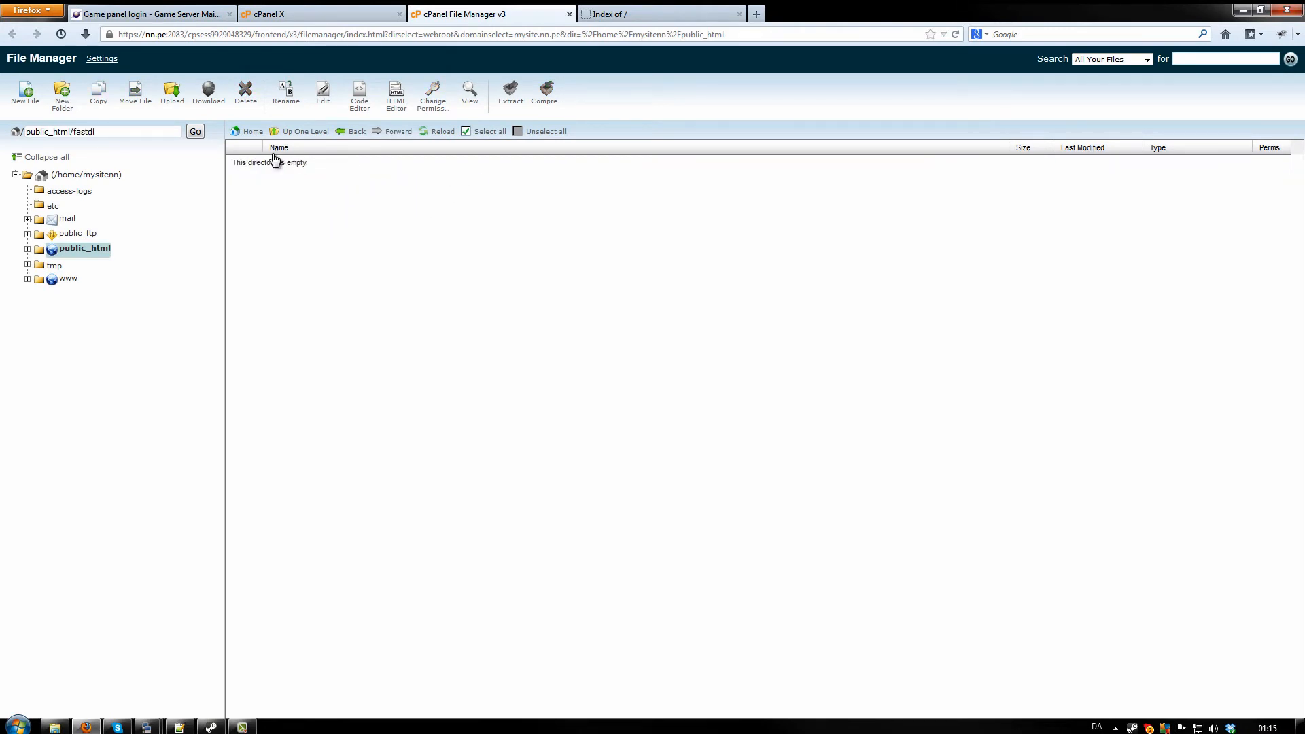
{"action": "mouse_move", "coordinate": [197, 112]}
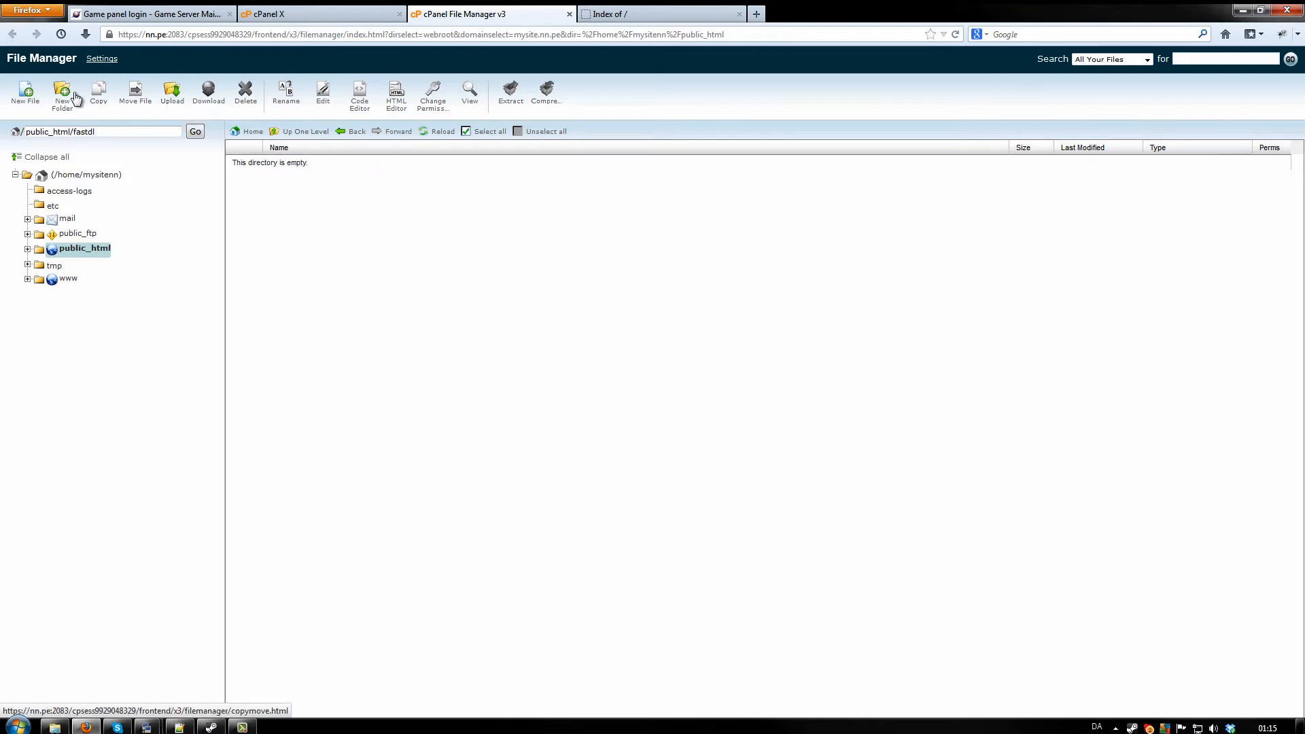
{"action": "mouse_move", "coordinate": [62, 93]}
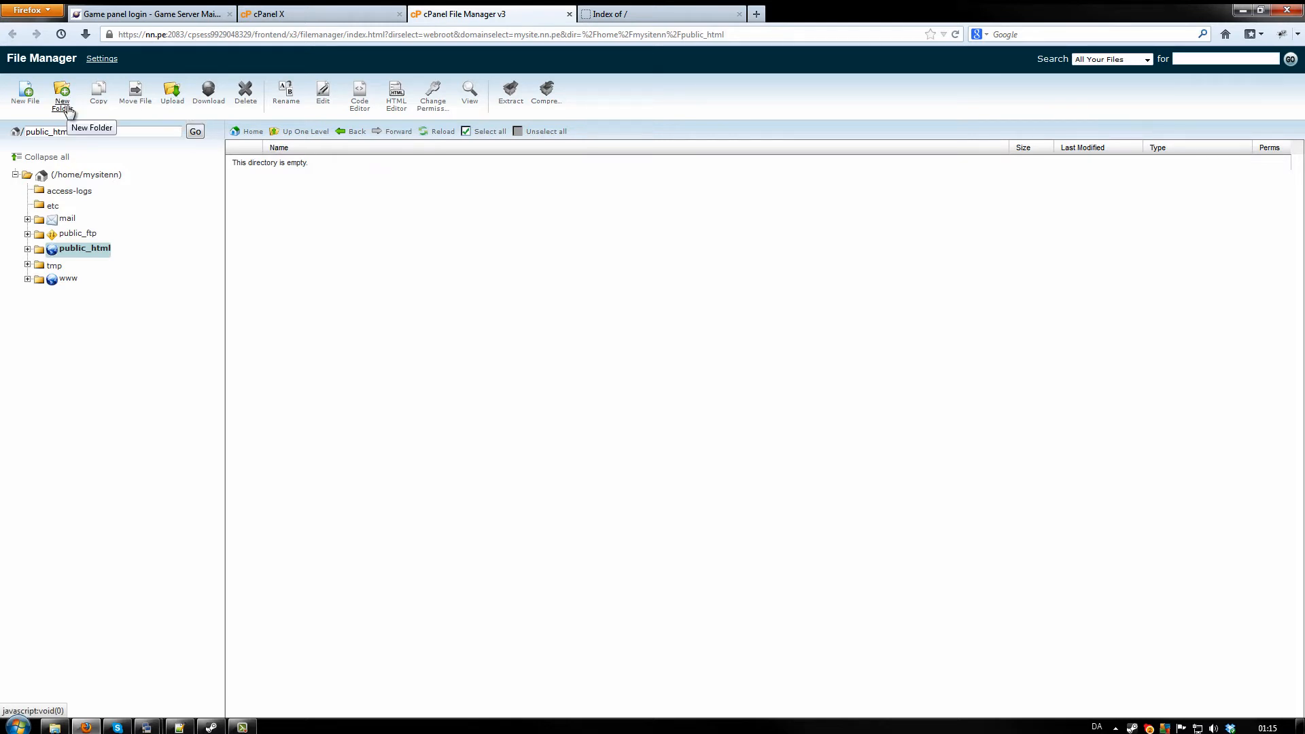
Step: Create a maps folder inside fastdl and enter it
{"action": "left_click", "coordinate": [62, 92]}
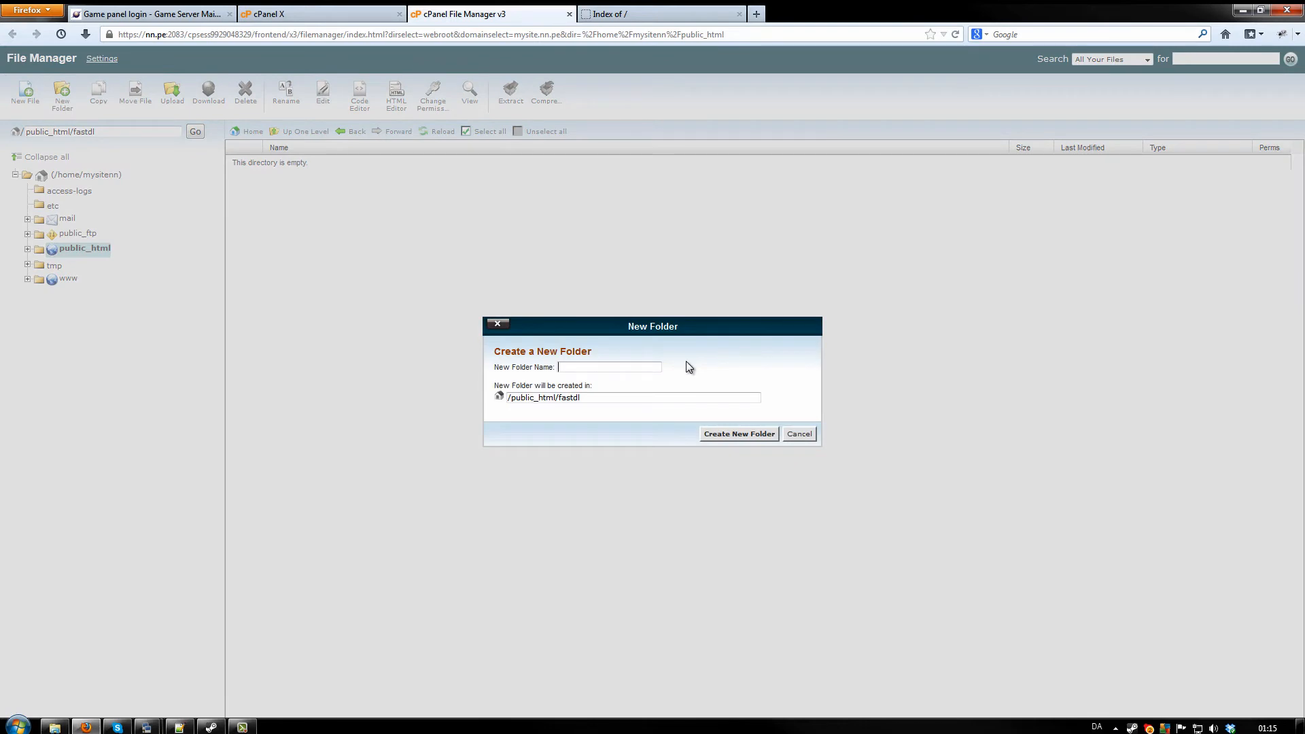
{"action": "type", "text": "maps"}
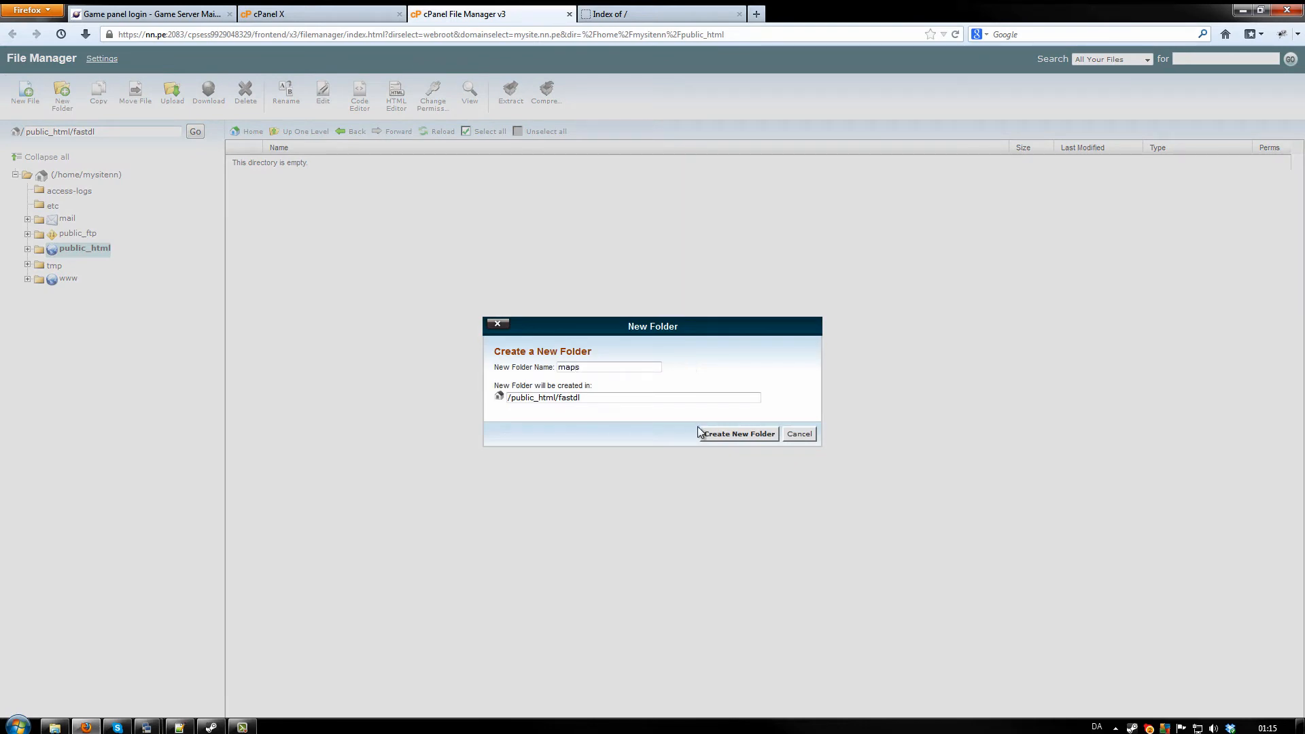
{"action": "left_click", "coordinate": [738, 433]}
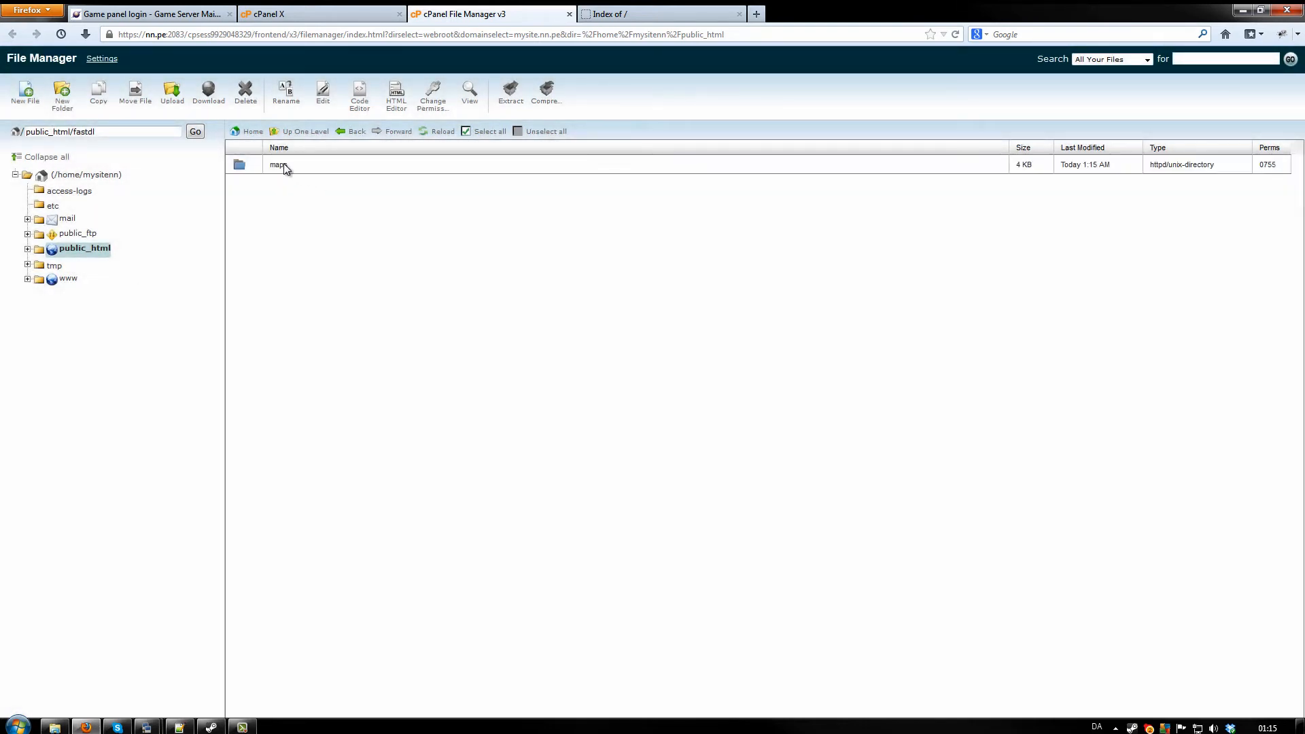
{"action": "double_click", "coordinate": [278, 163]}
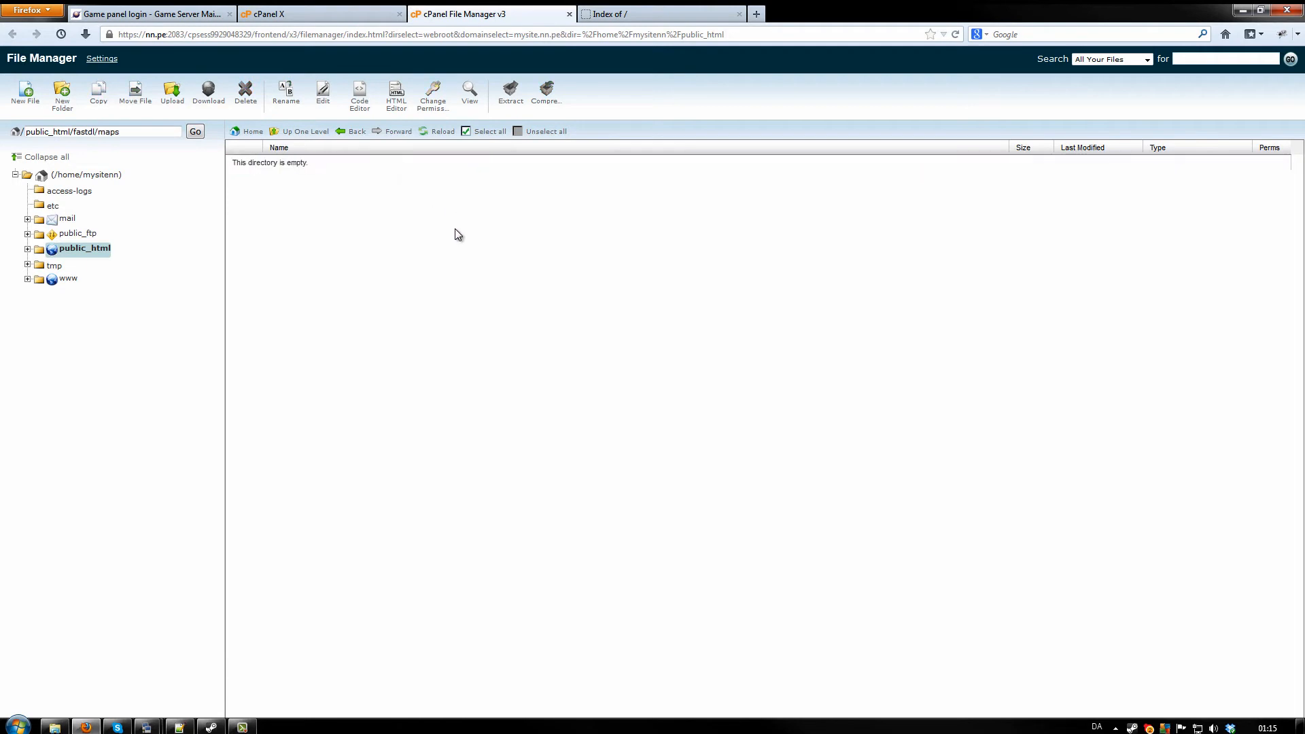
Step: Start uploading the compressed rp_downtown_v4c archive from the desktop into fastdl/maps
{"action": "left_click", "coordinate": [172, 93]}
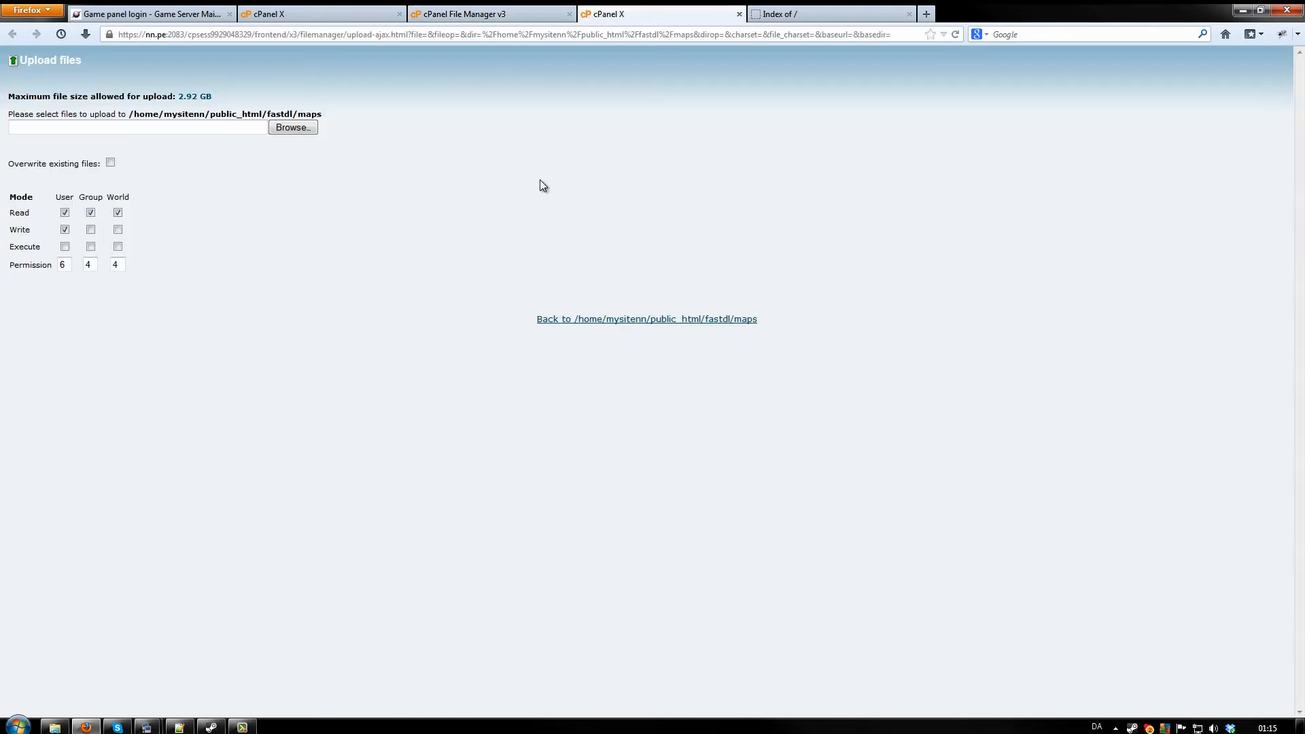
{"action": "left_click", "coordinate": [292, 127]}
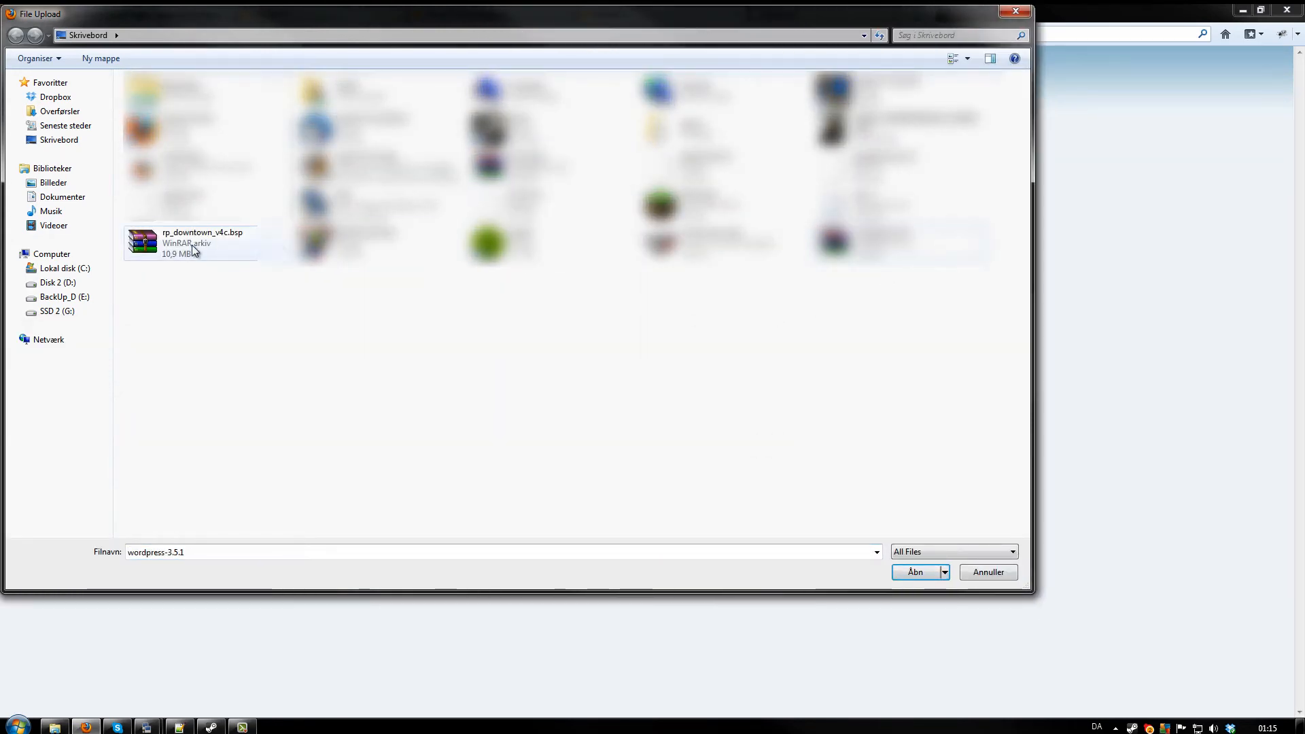
{"action": "left_click", "coordinate": [915, 571]}
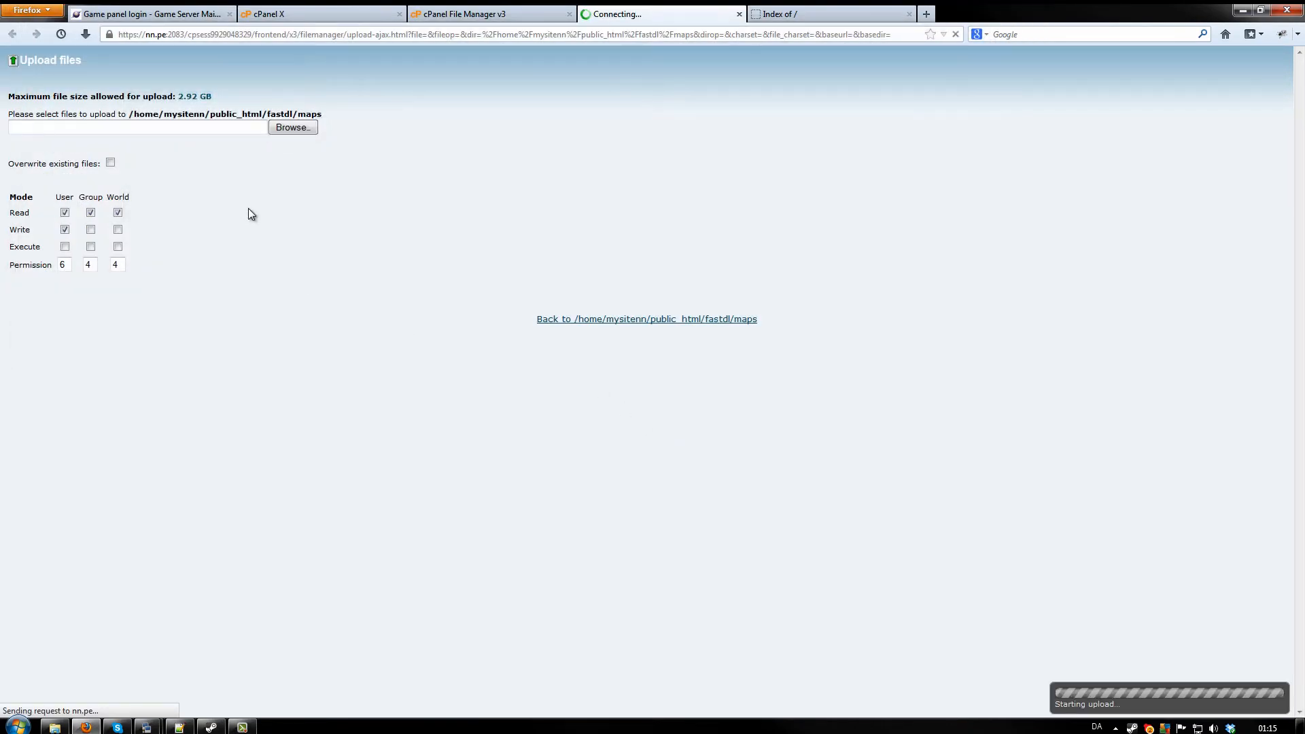
{"action": "mouse_move", "coordinate": [913, 696]}
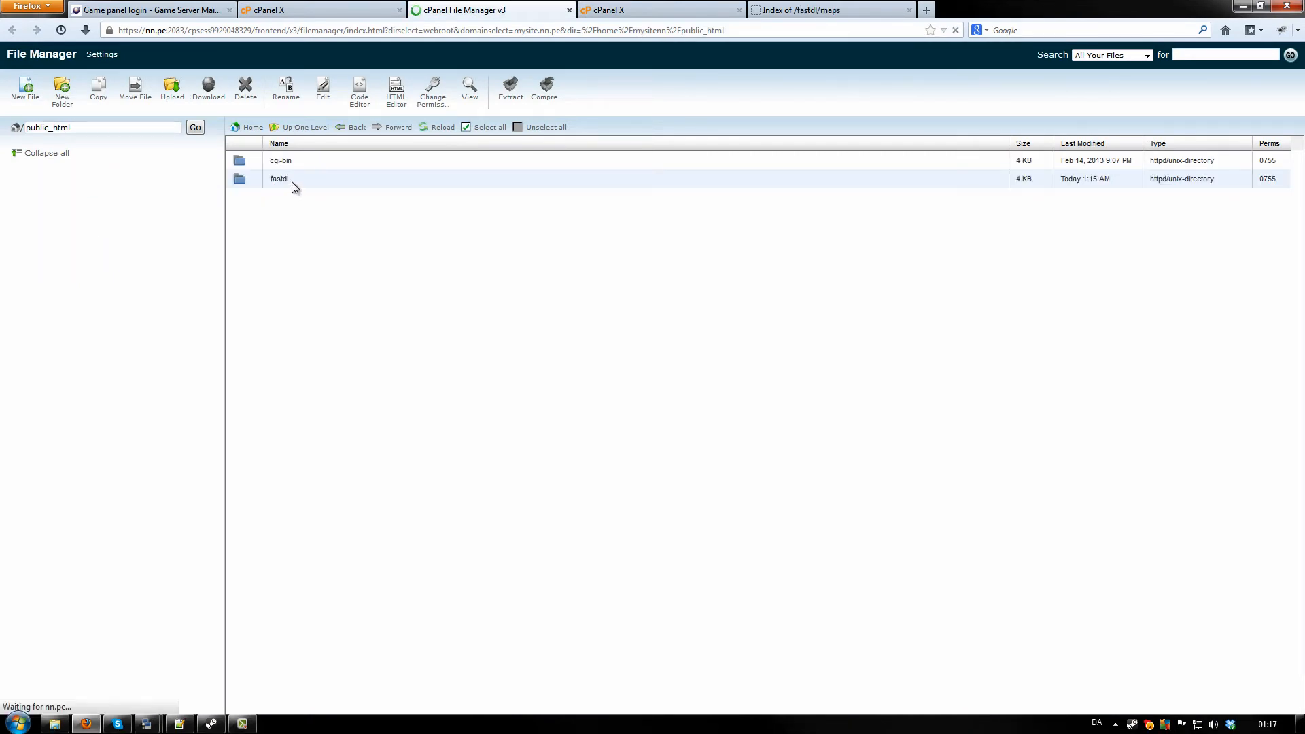
Step: Browse into fastdl/maps to verify rp_downtown_v4c.bsp.bz2 is listed
{"action": "double_click", "coordinate": [279, 178]}
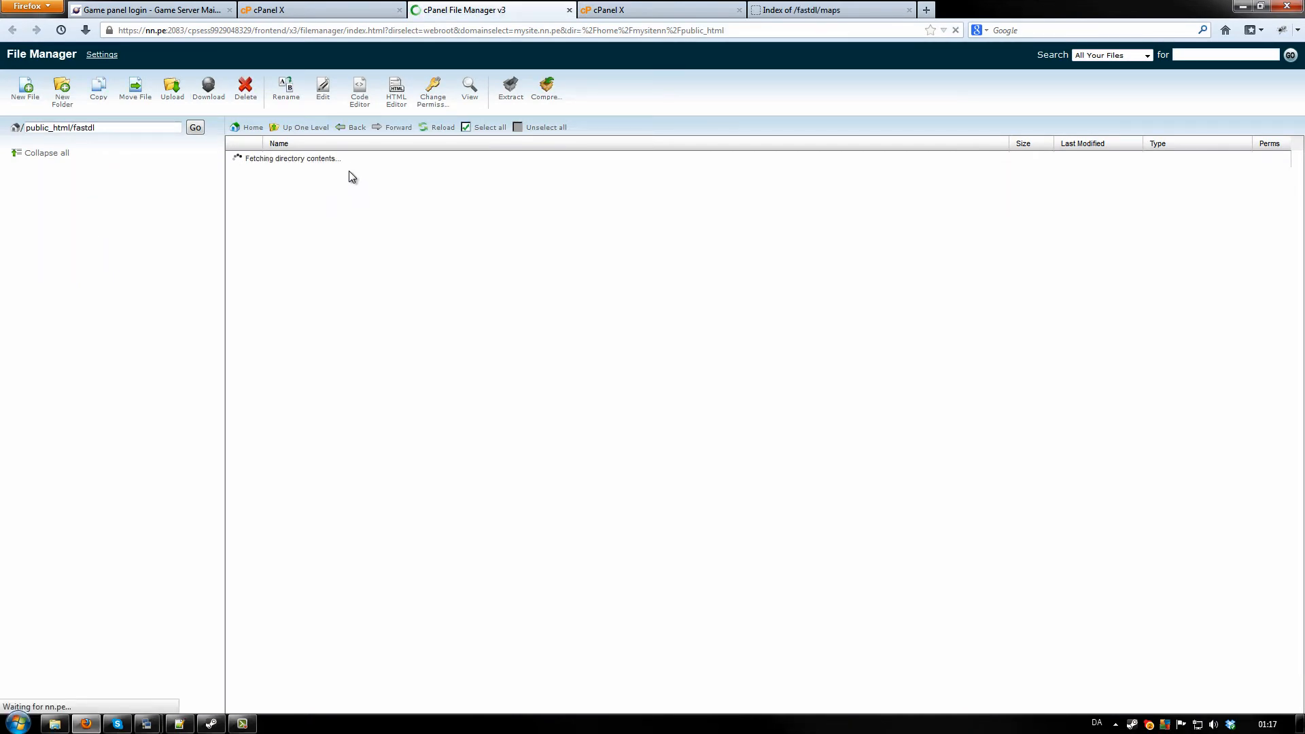
{"action": "mouse_move", "coordinate": [400, 205]}
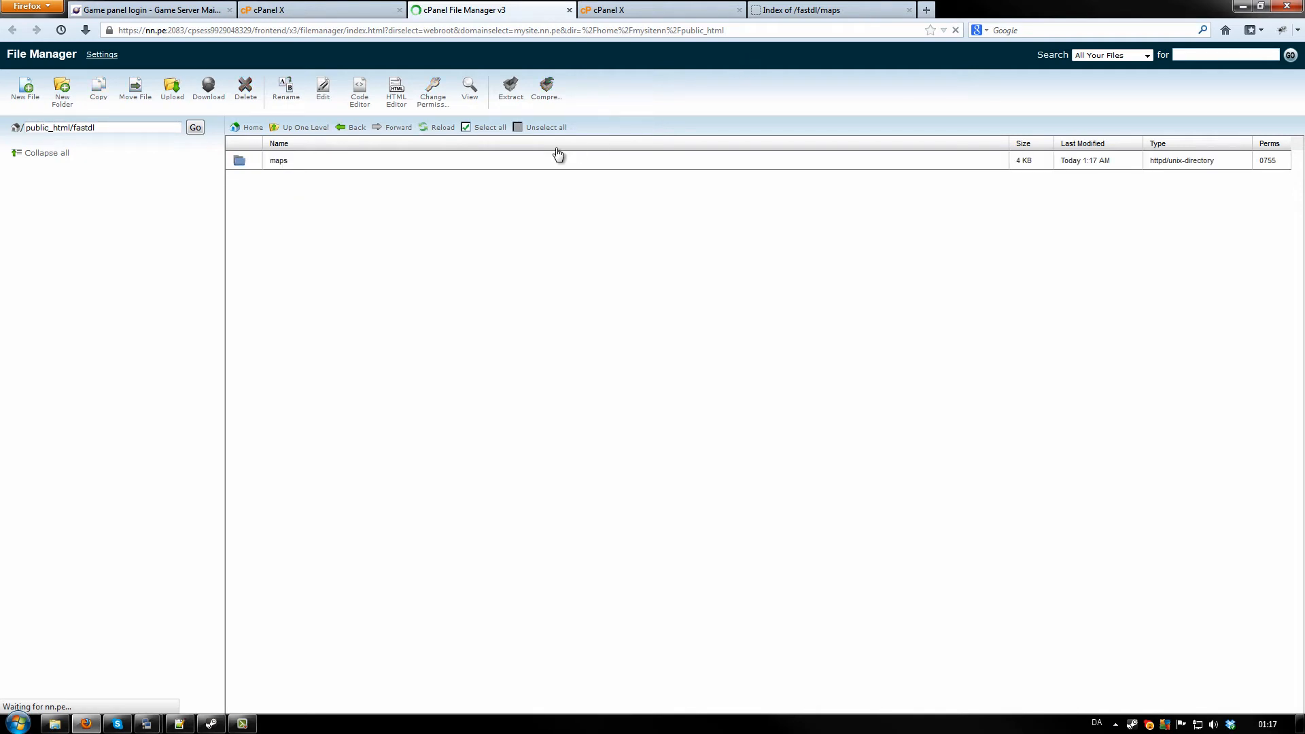
{"action": "double_click", "coordinate": [277, 160]}
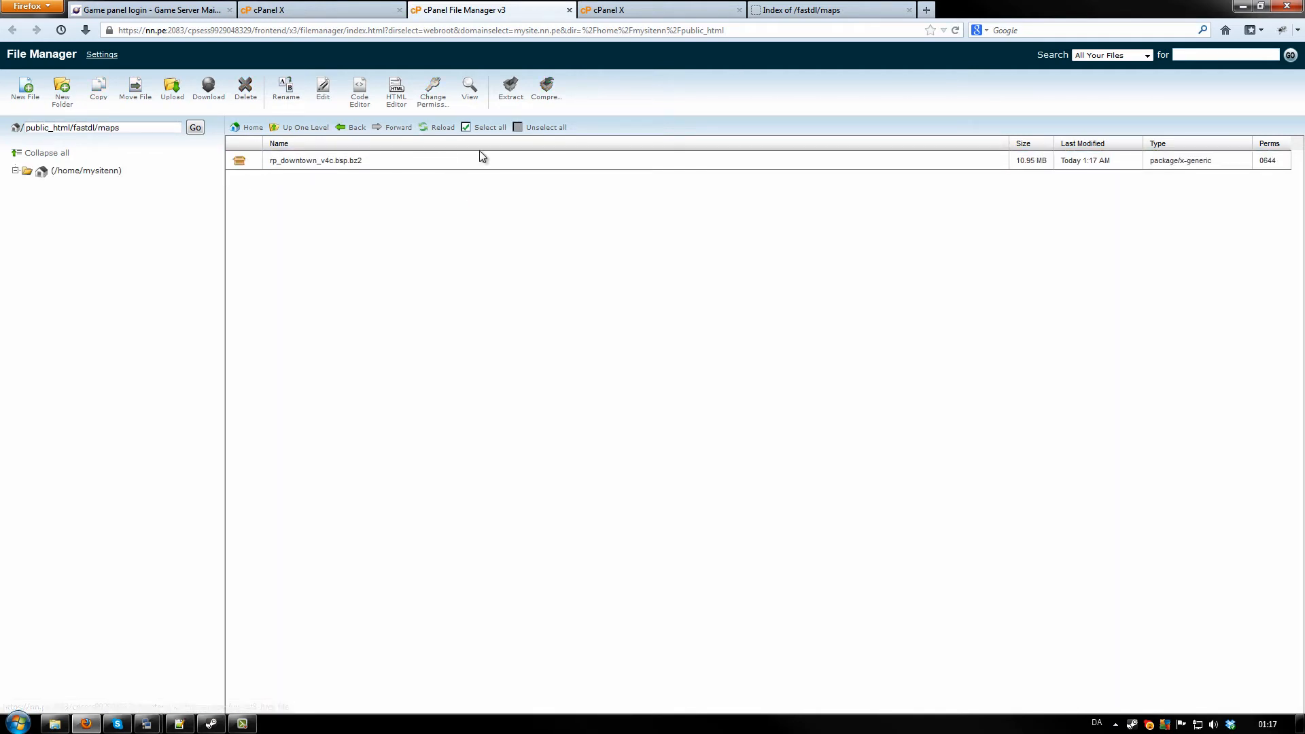
Step: In the game panel's Default Config Files, begin editing server.cfg
{"action": "left_click", "coordinate": [150, 9]}
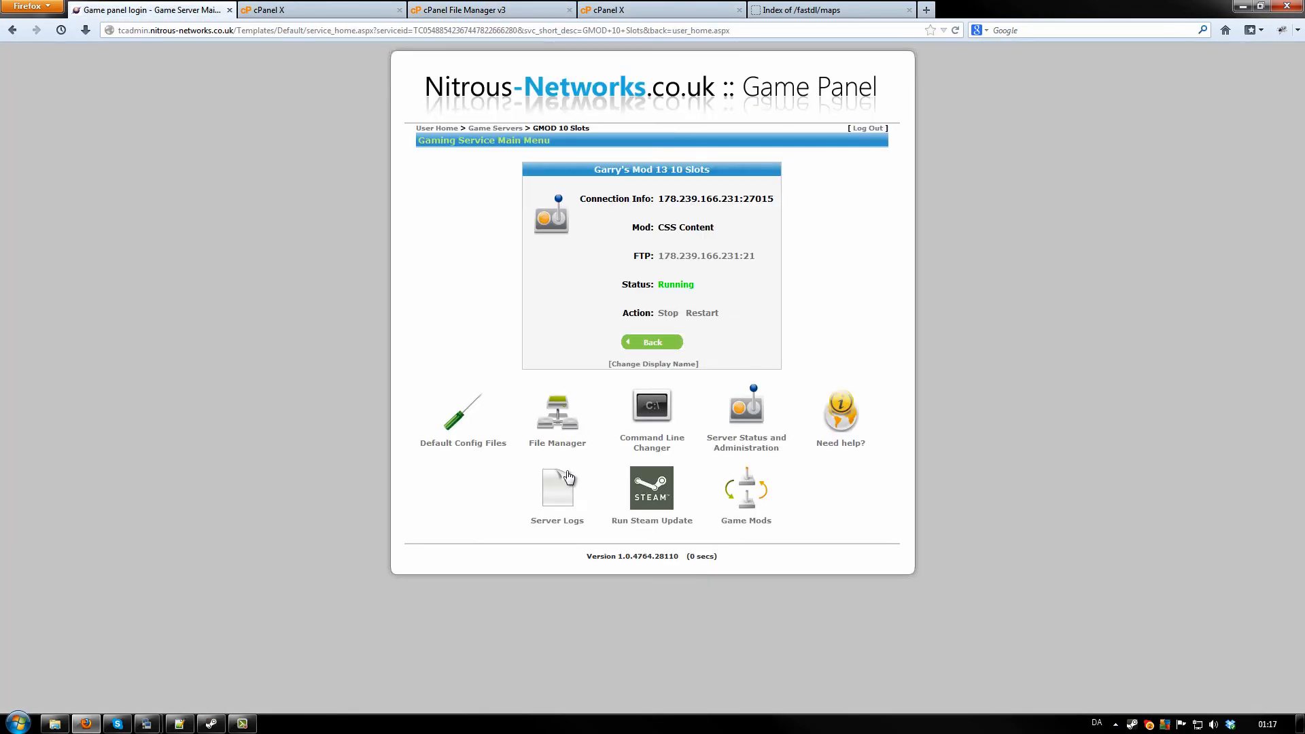
{"action": "mouse_move", "coordinate": [462, 417]}
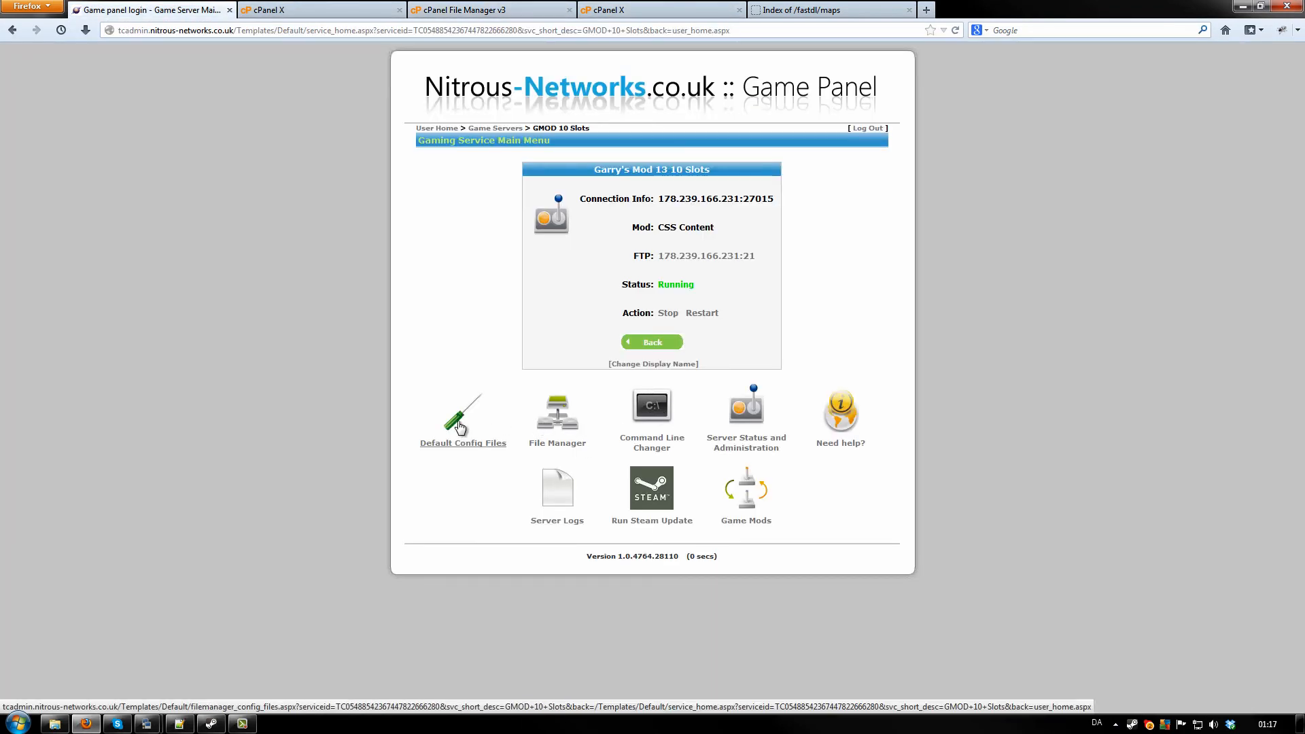
{"action": "left_click", "coordinate": [462, 421]}
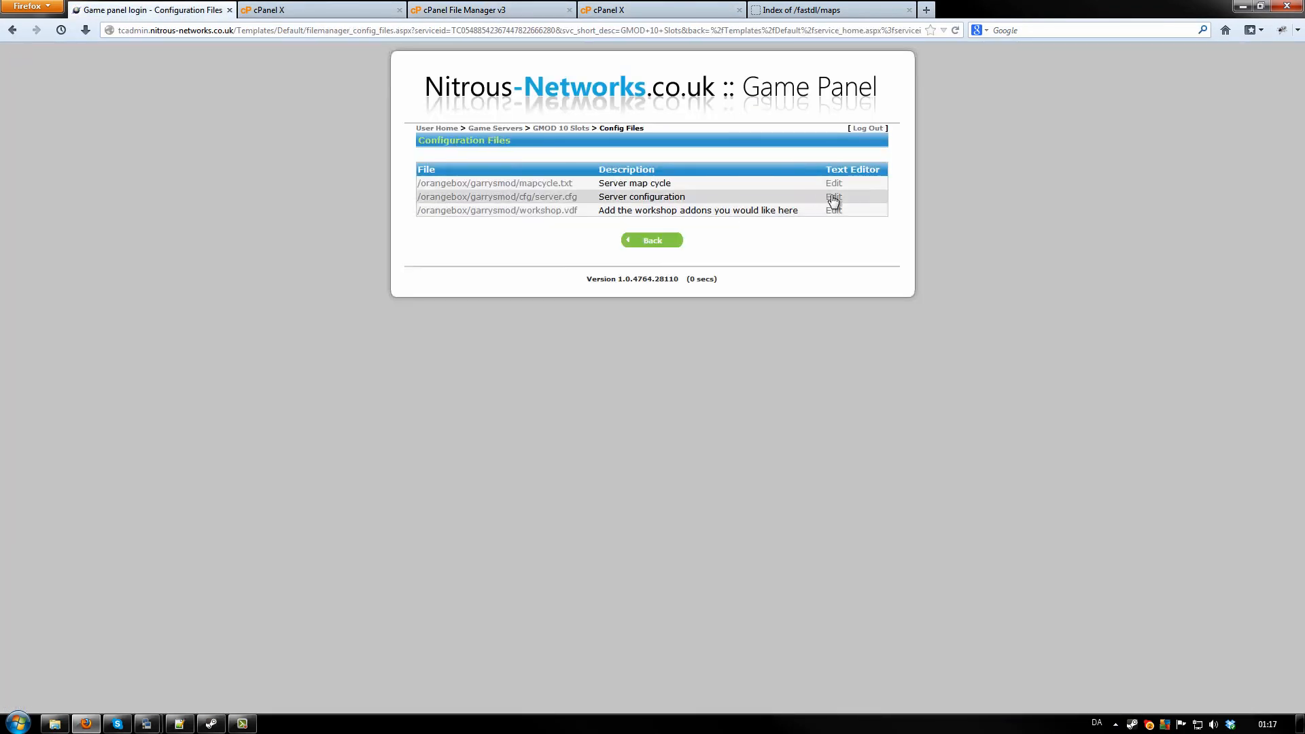
{"action": "left_click", "coordinate": [833, 197]}
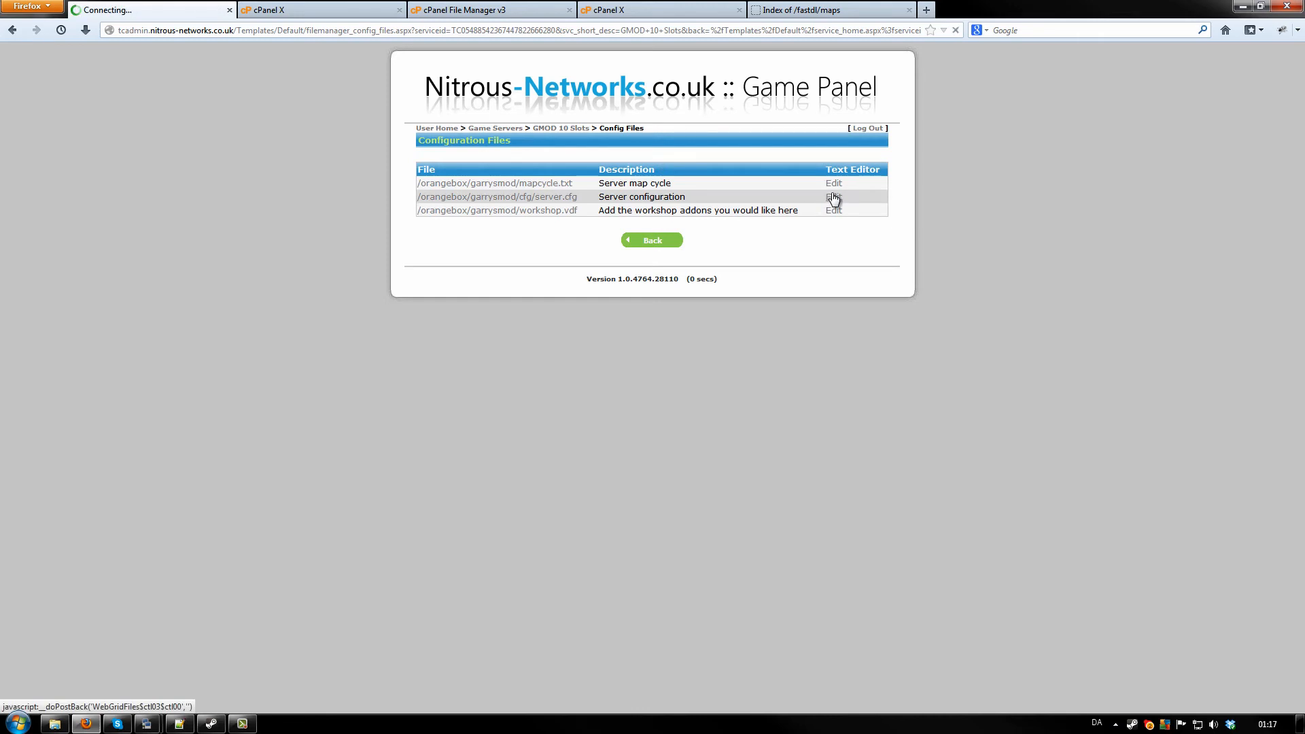
Step: Add an empty "sv_downloadurl" " line below hostname in server.cfg, then view the fastdl/maps index
{"action": "left_click", "coordinate": [832, 196]}
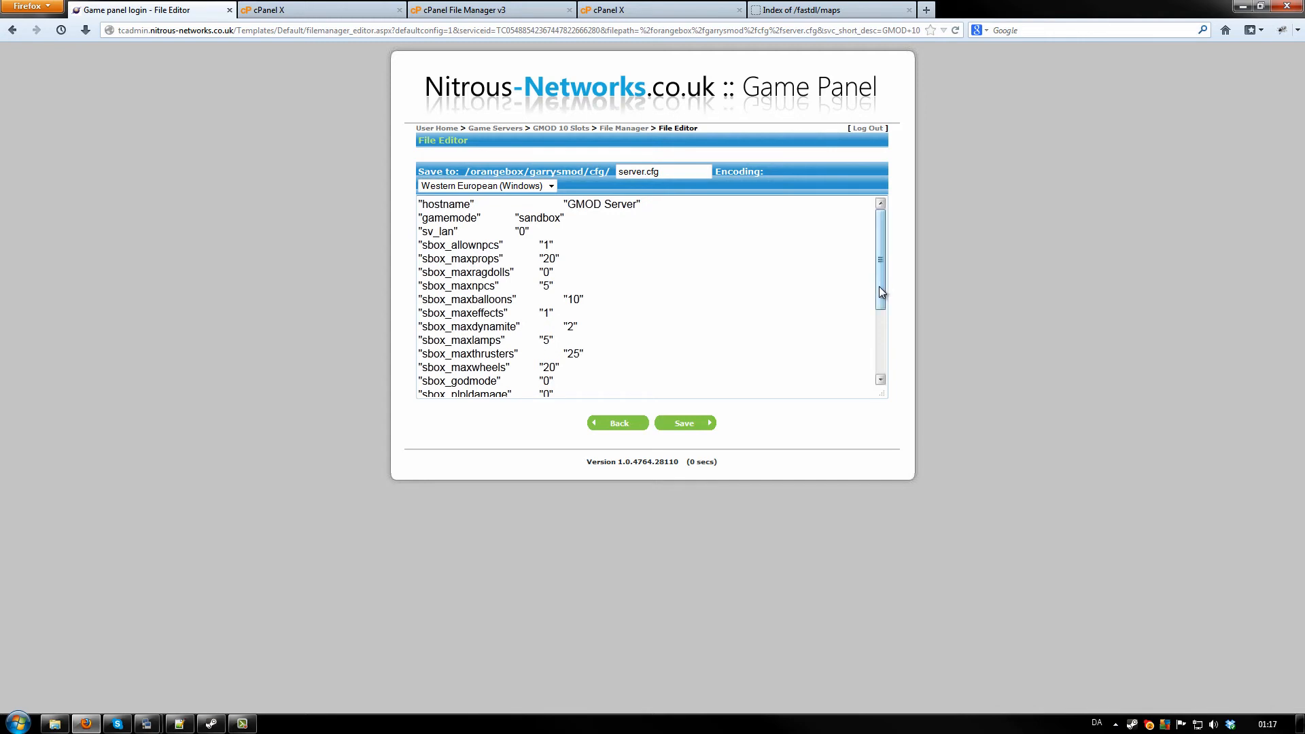
{"action": "scroll", "scroll_direction": "down", "scroll_amount": 3}
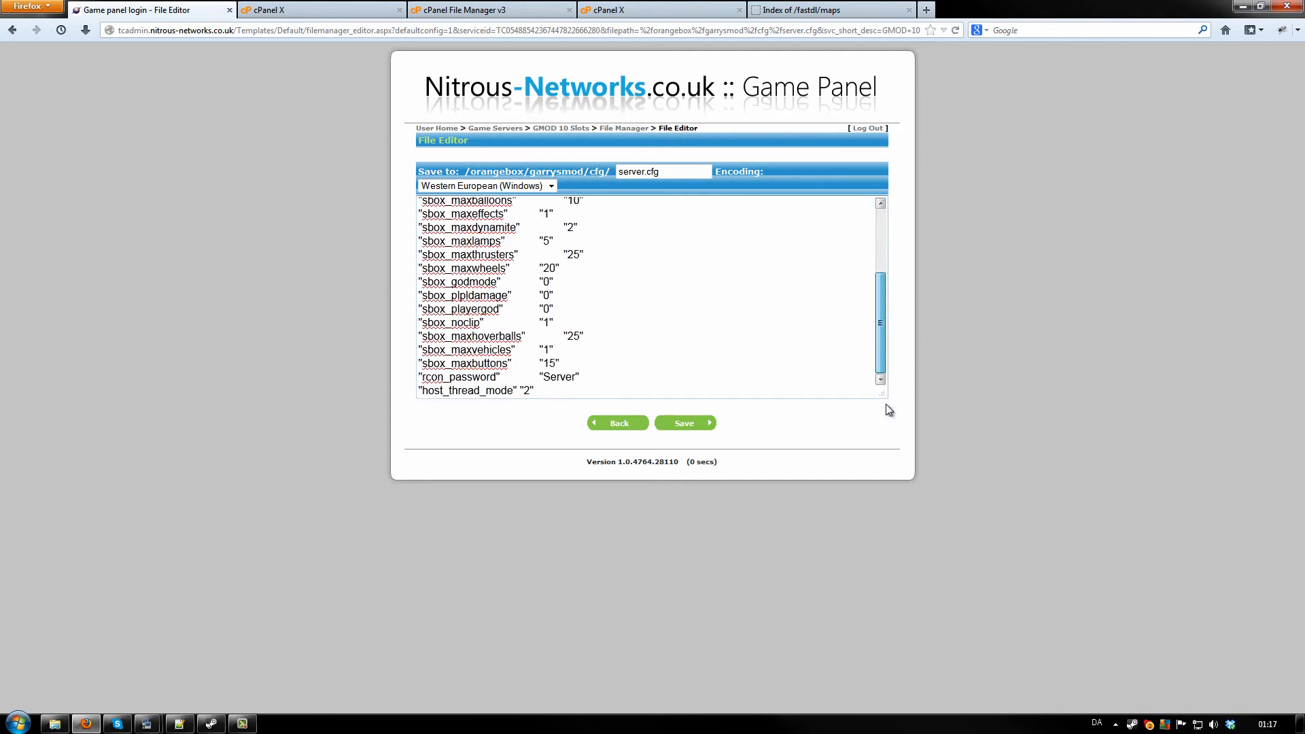
{"action": "scroll", "scroll_direction": "up", "scroll_amount": 3}
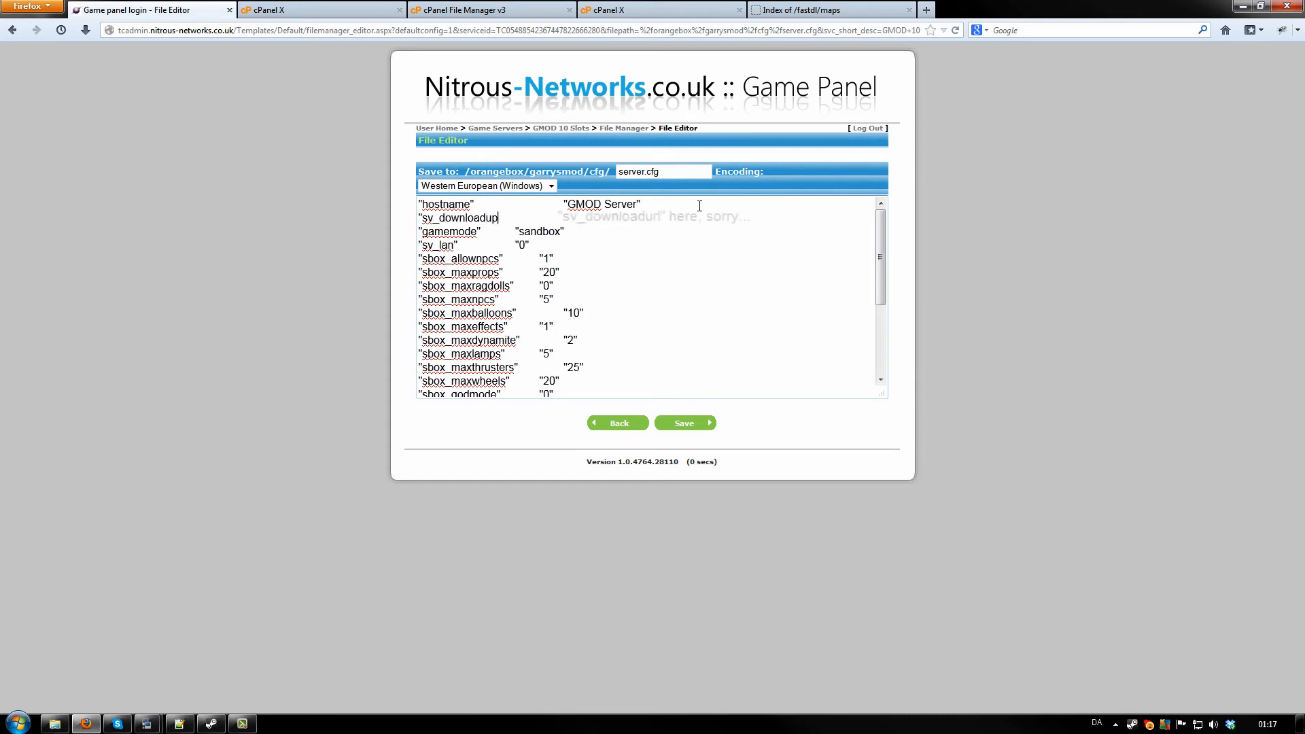
{"action": "type", "text": "rl"}
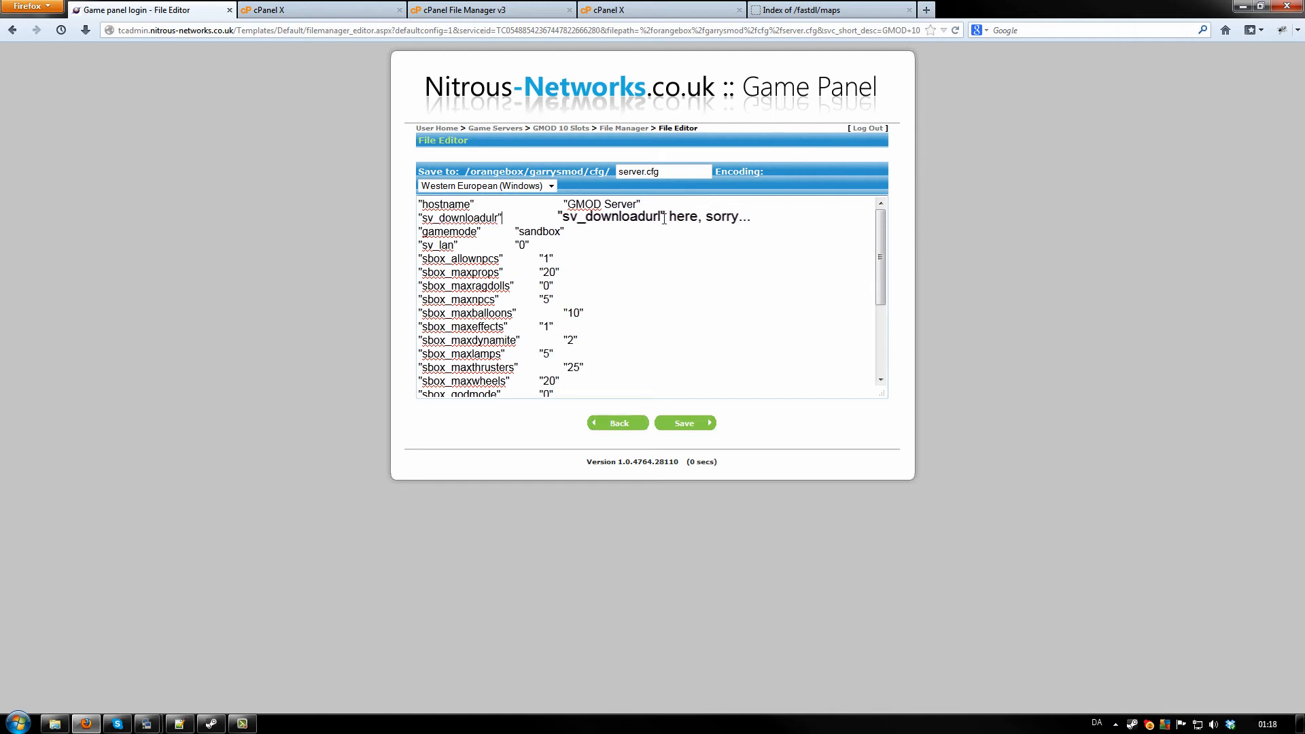
{"action": "type", "text": "\""}
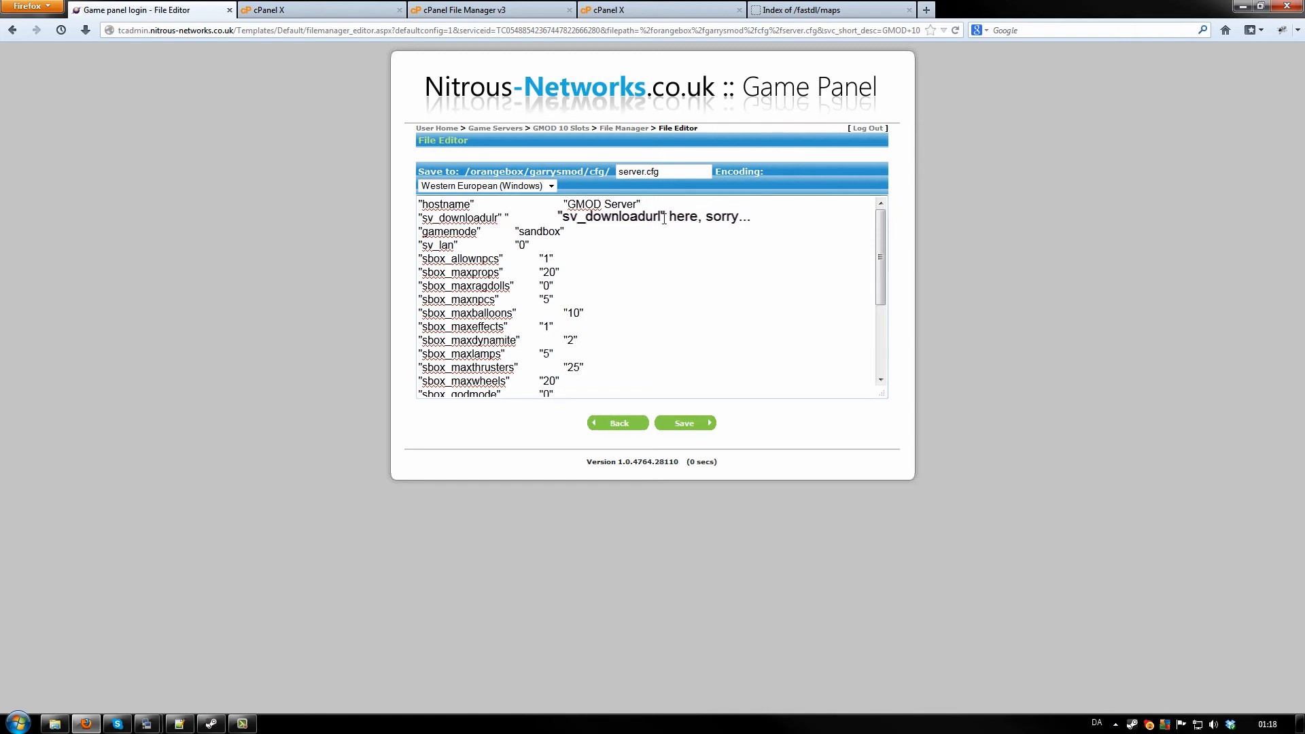
{"action": "left_click", "coordinate": [824, 10]}
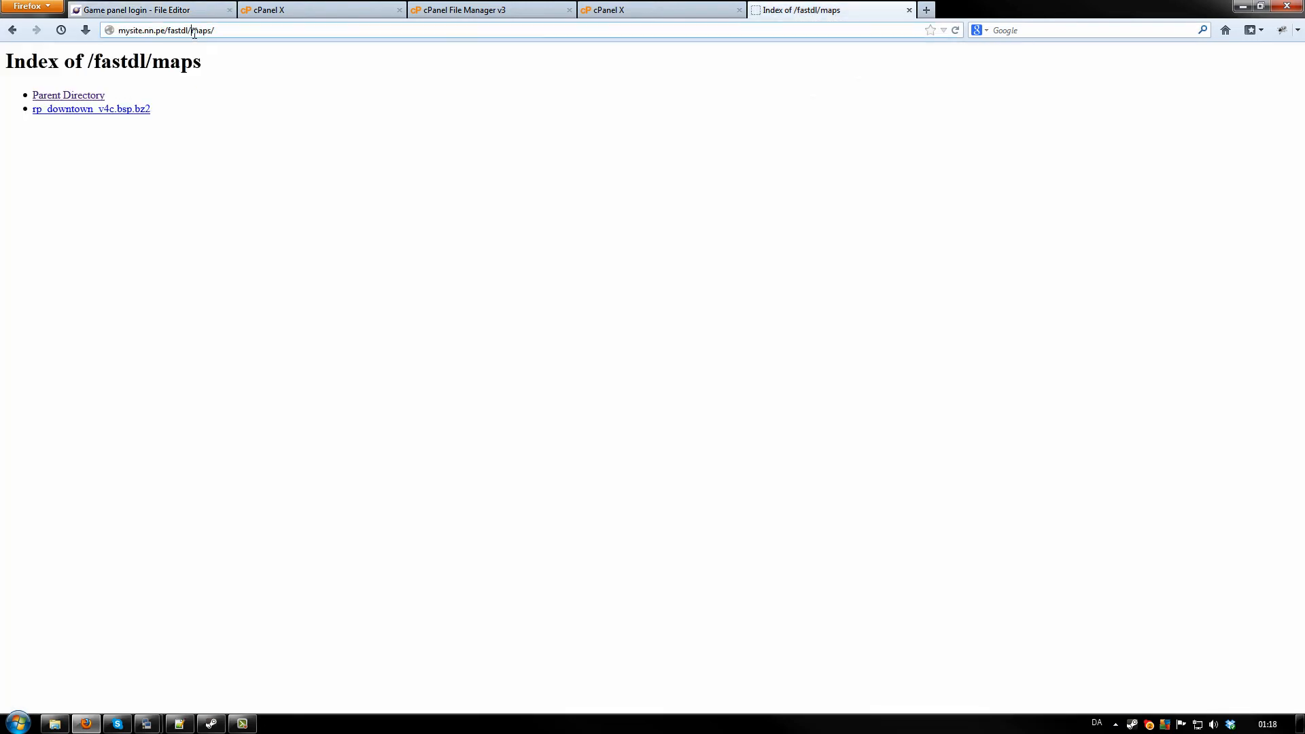
Step: Copy the /fastdl/ listing URL and paste it as the sv_downloadurl value
{"action": "left_click", "coordinate": [67, 95]}
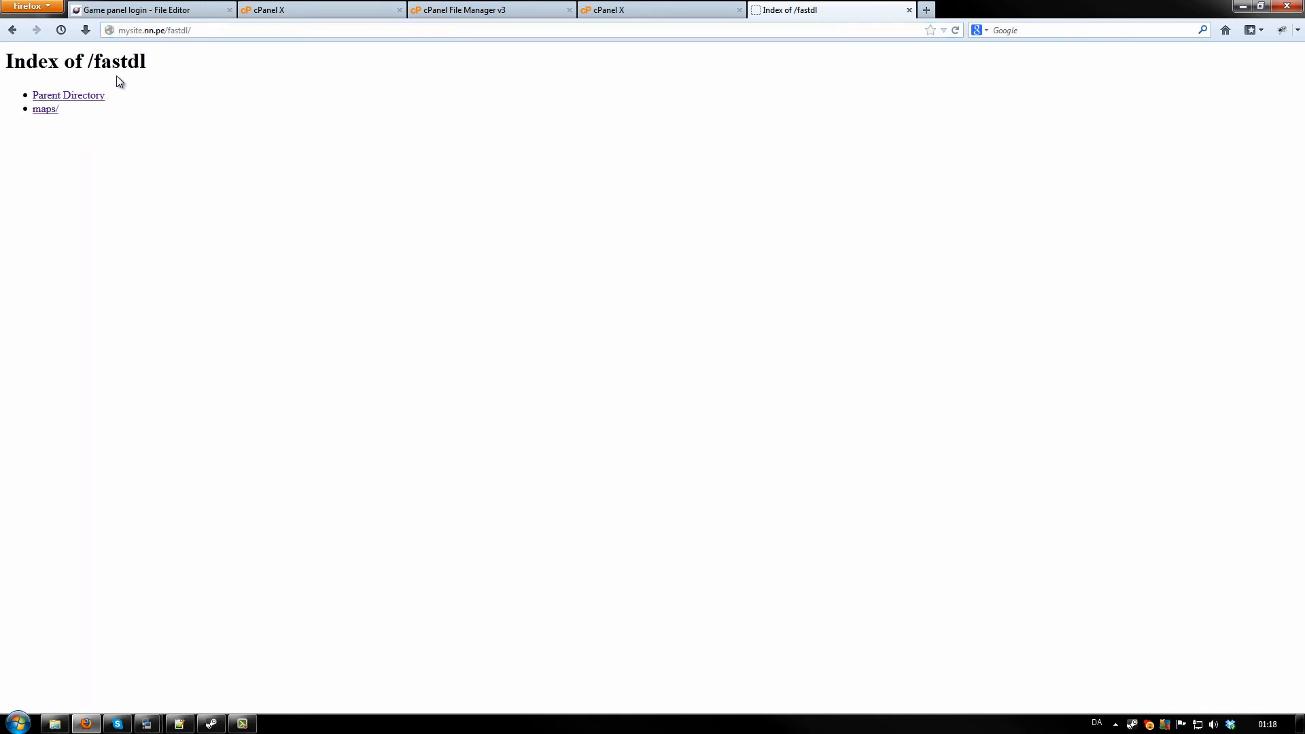
{"action": "mouse_move", "coordinate": [314, 134]}
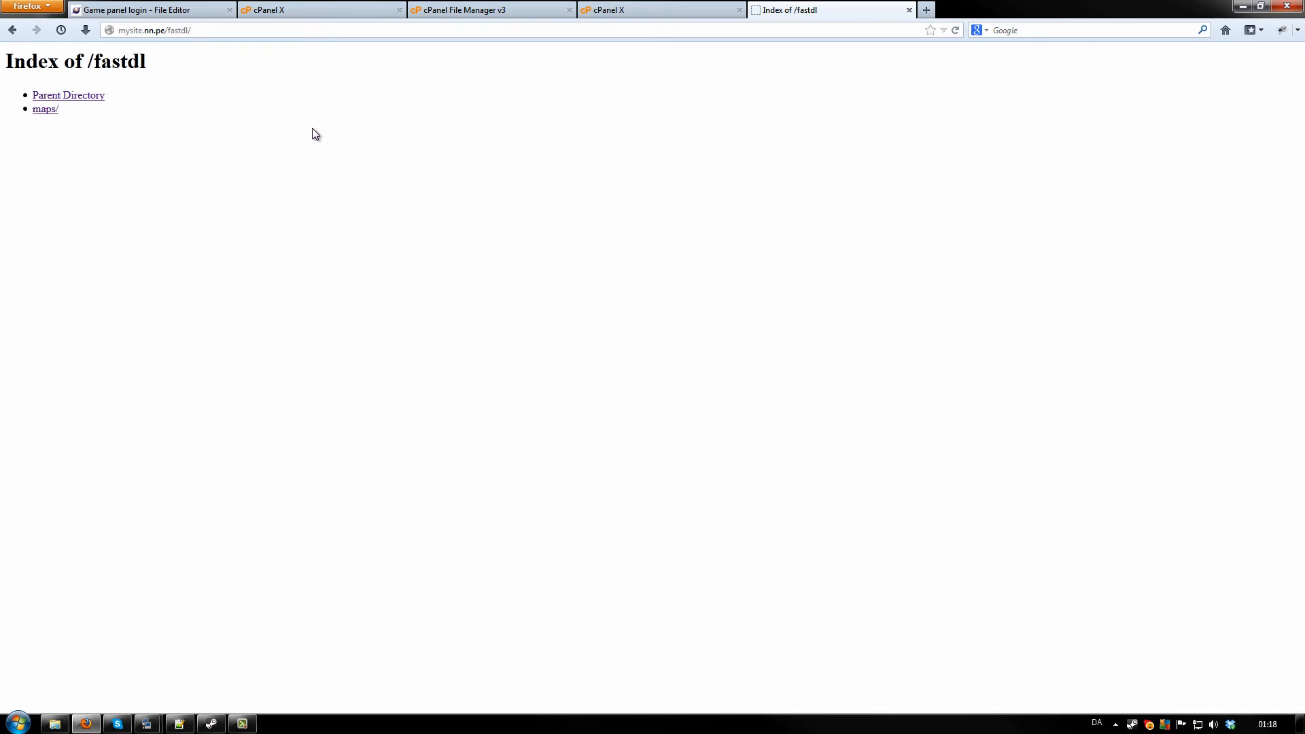
{"action": "left_click", "coordinate": [150, 9]}
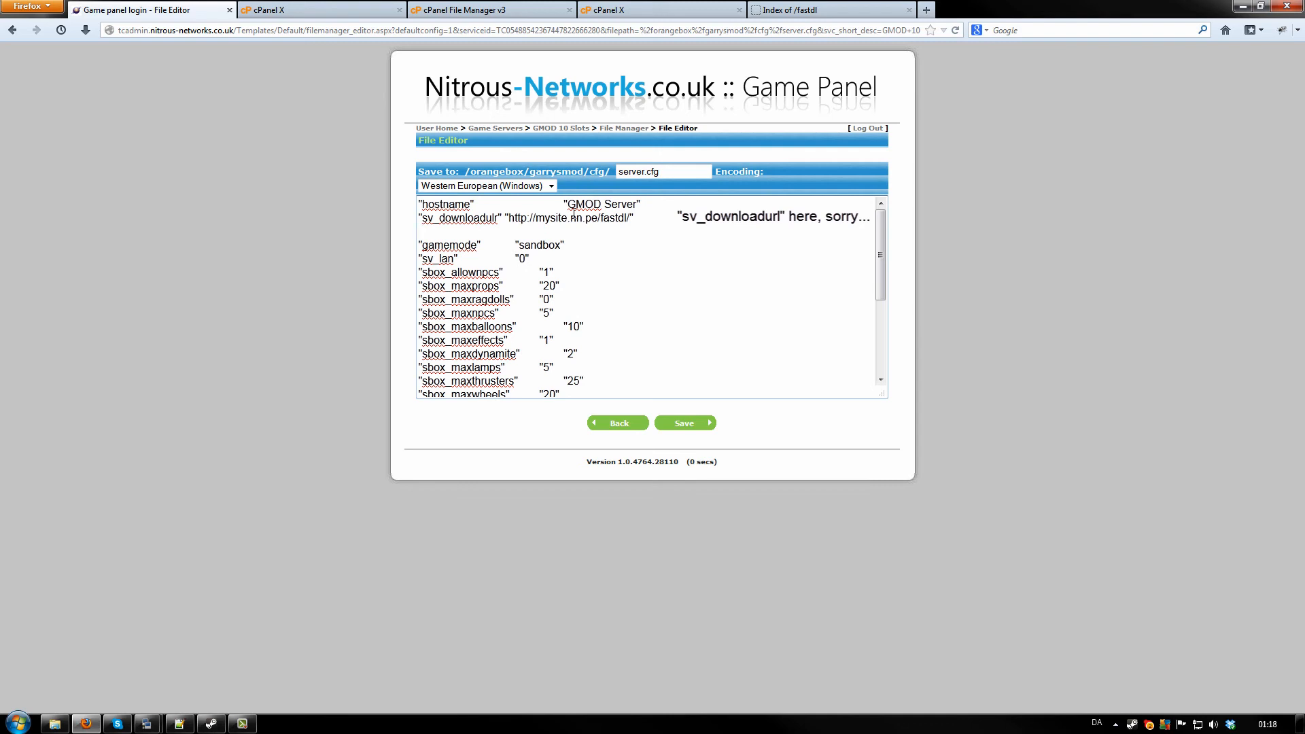
Step: Add sv_allowdownload "1", sv_allowupload "1" and net_maxfilesize "64" lines to server.cfg
{"action": "type", "text": "\"_s"}
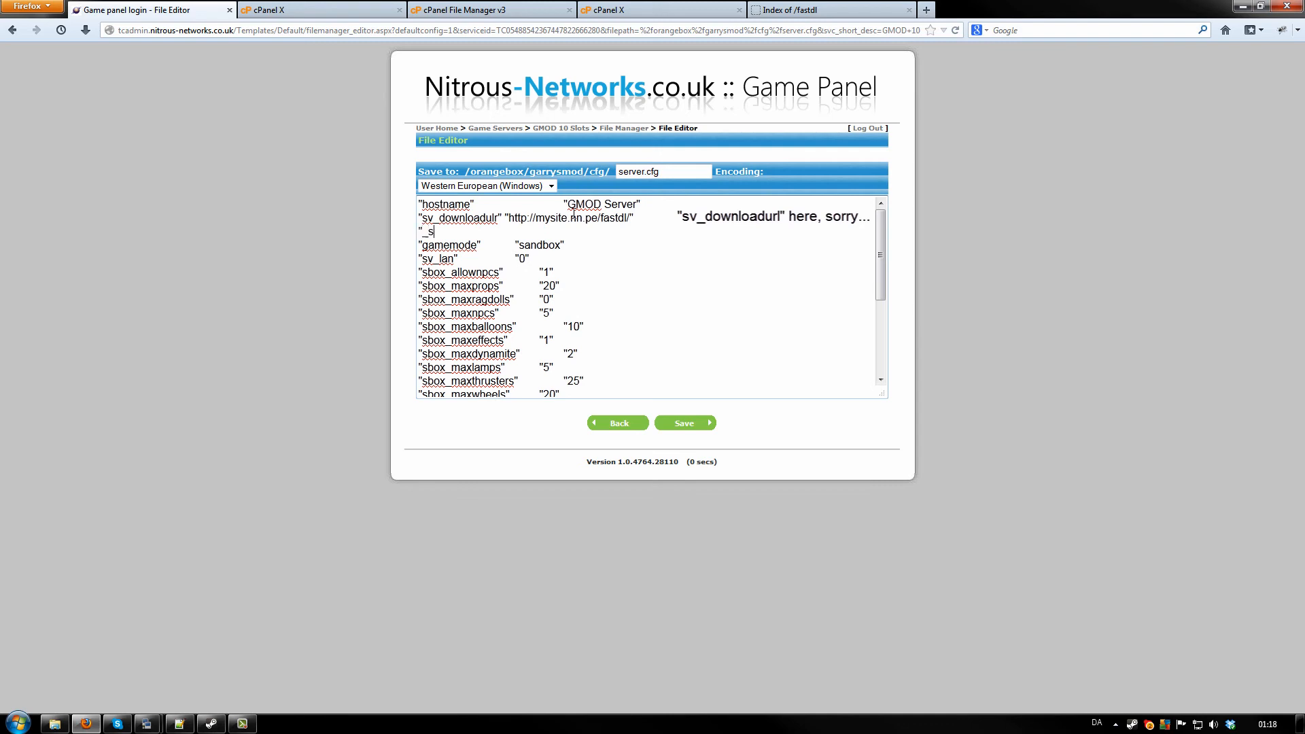
{"action": "type", "text": "v_all"}
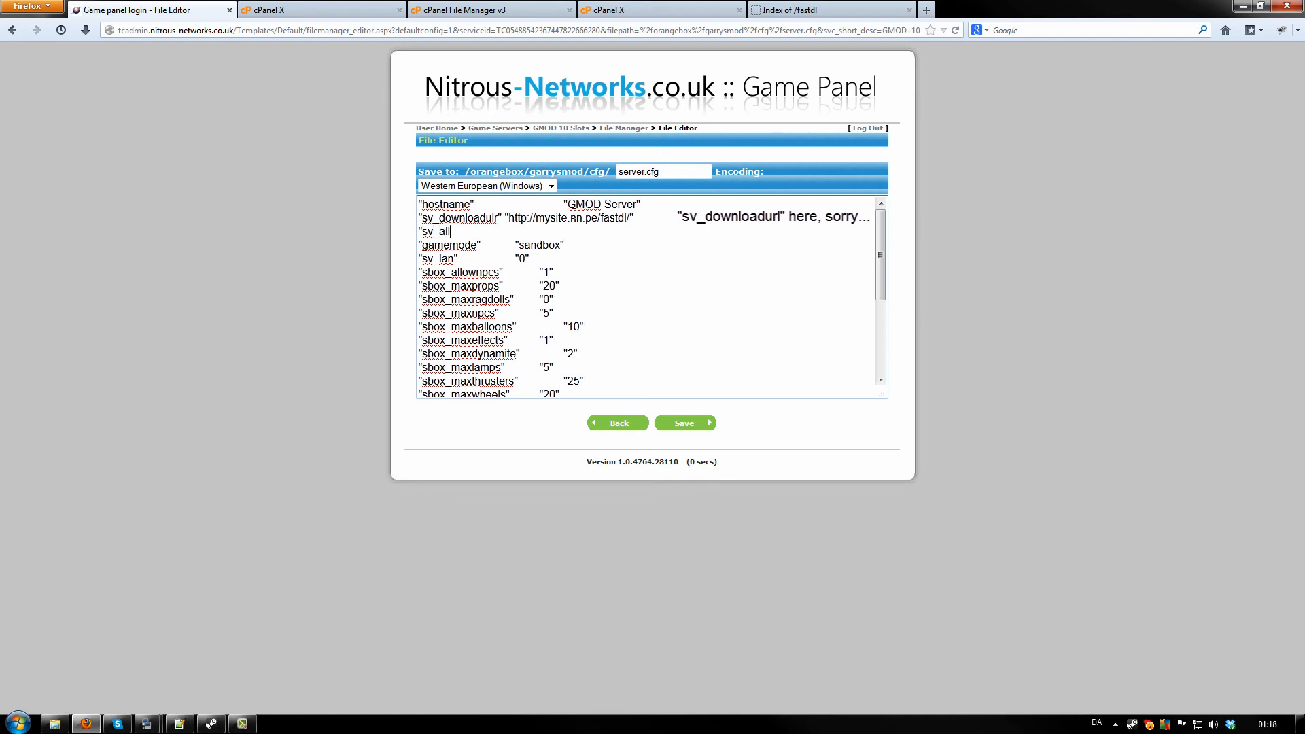
{"action": "type", "text": "owdownload\" \"1"}
{"action": "type", "text": "\"sv_allowupload\" \"1"}
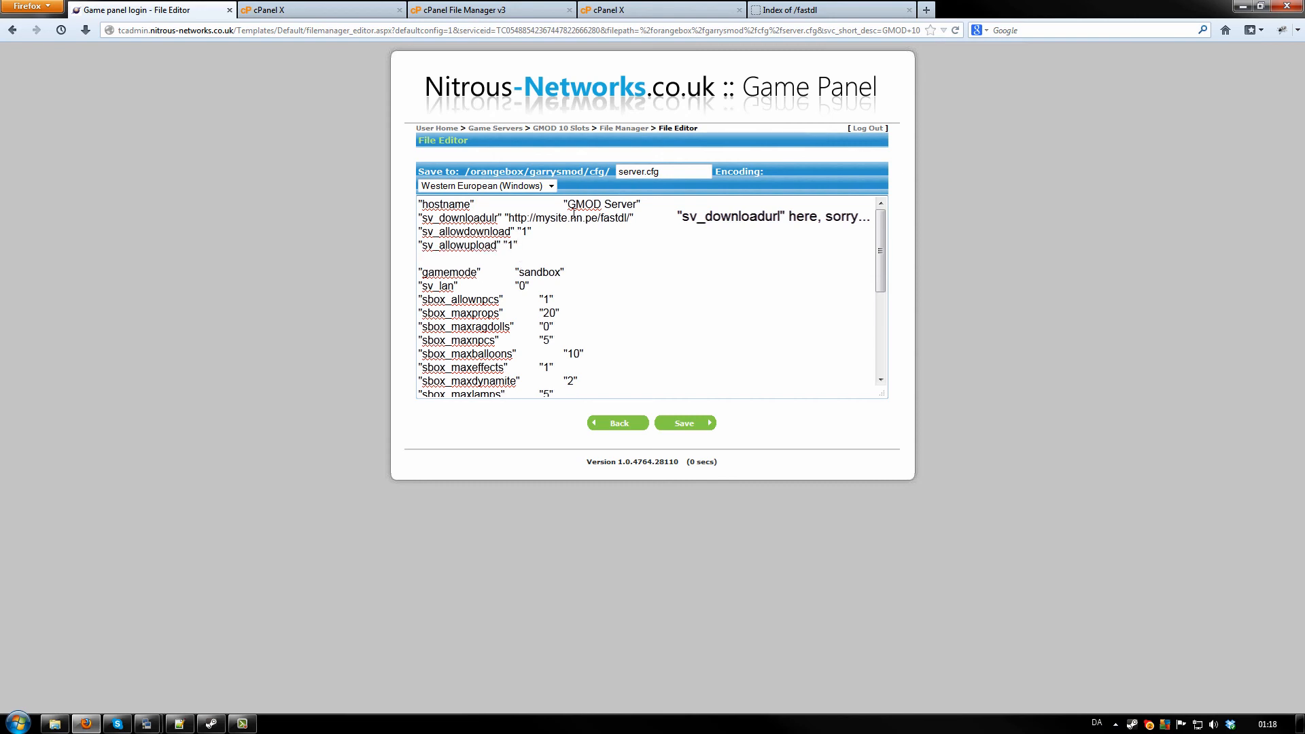
{"action": "type", "text": "\"new"}
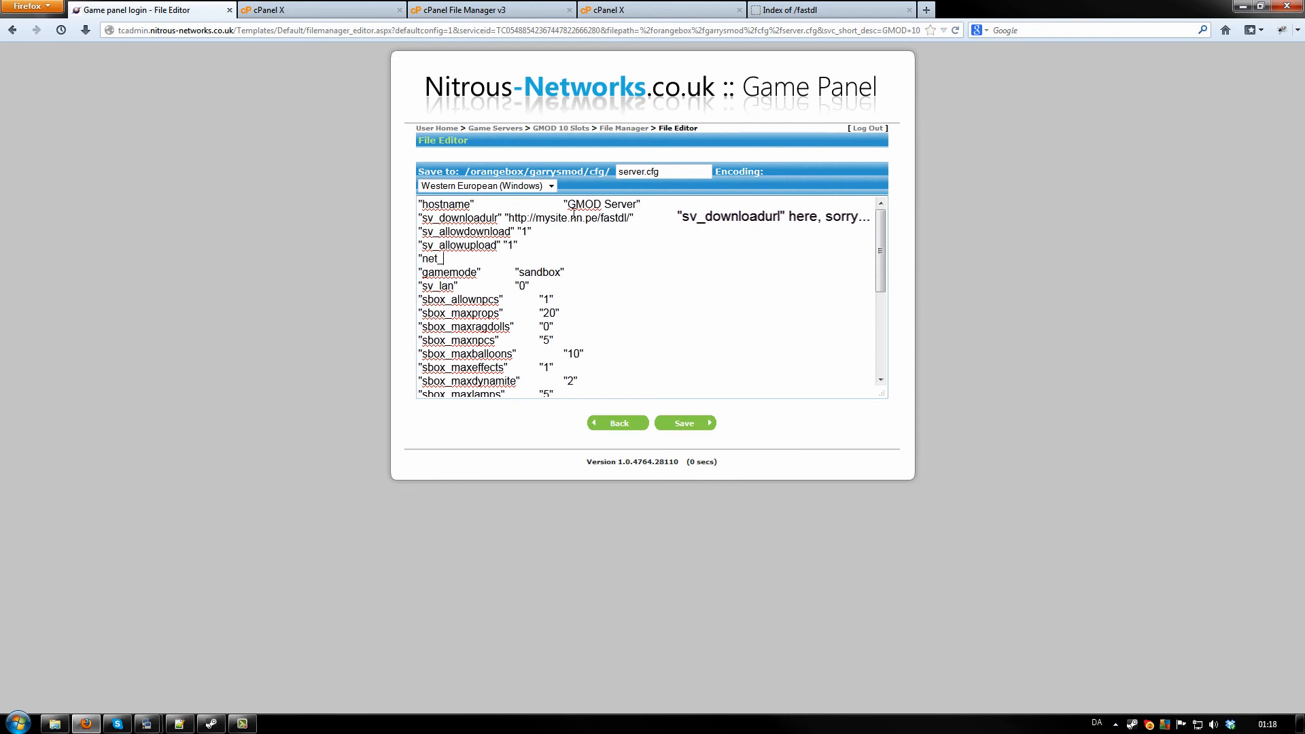
{"action": "type", "text": "maxfil"}
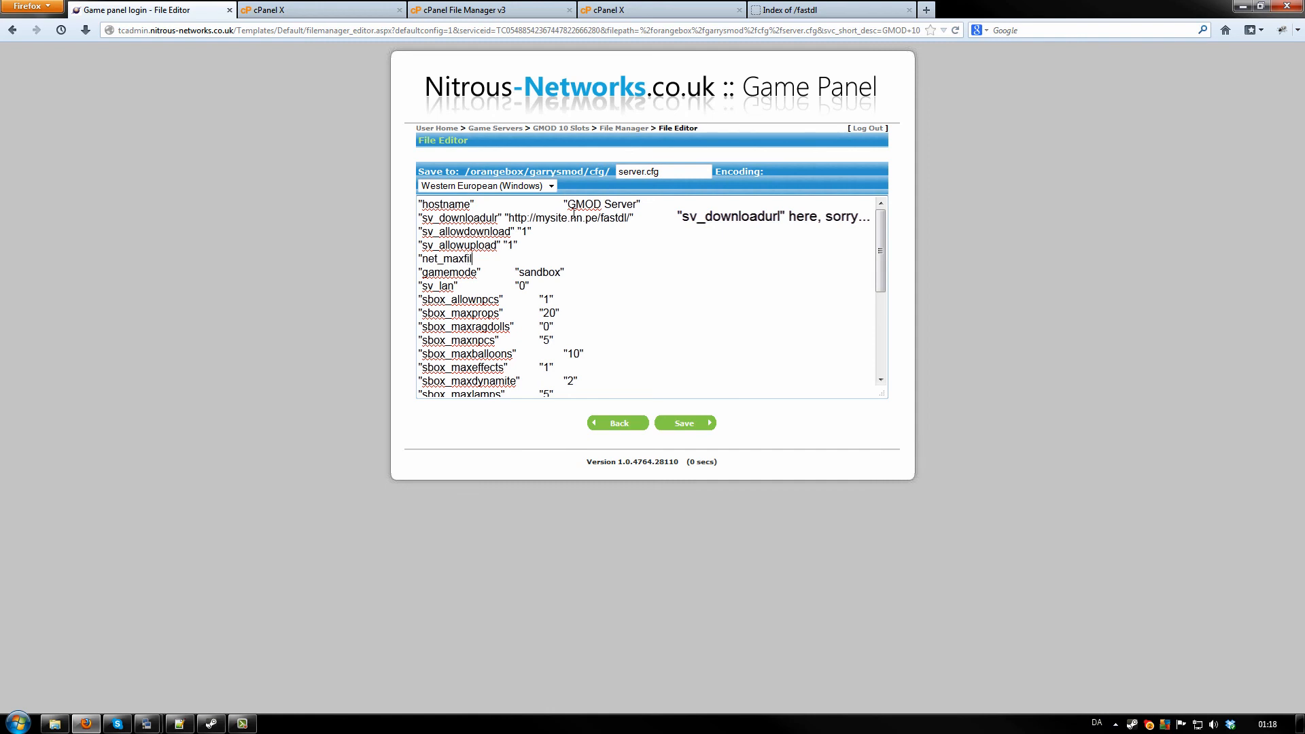
{"action": "type", "text": "esize\""}
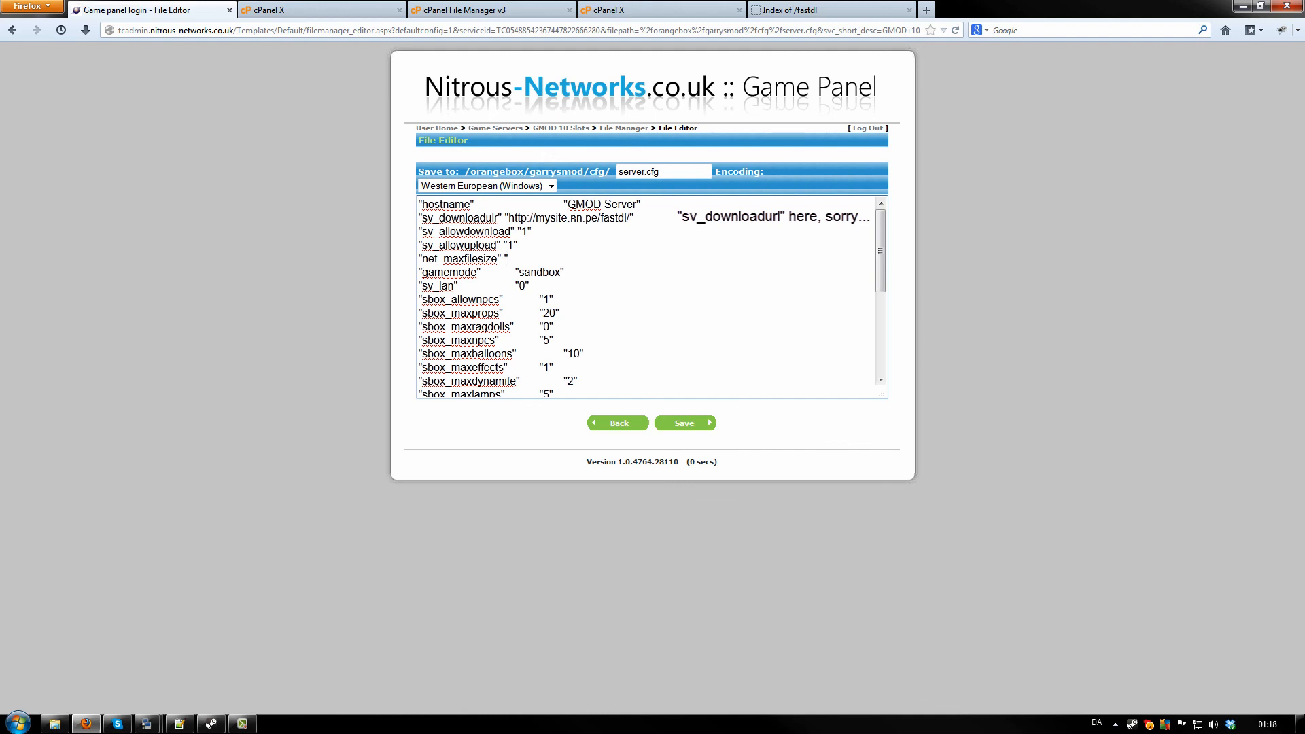
{"action": "type", "text": "64\""}
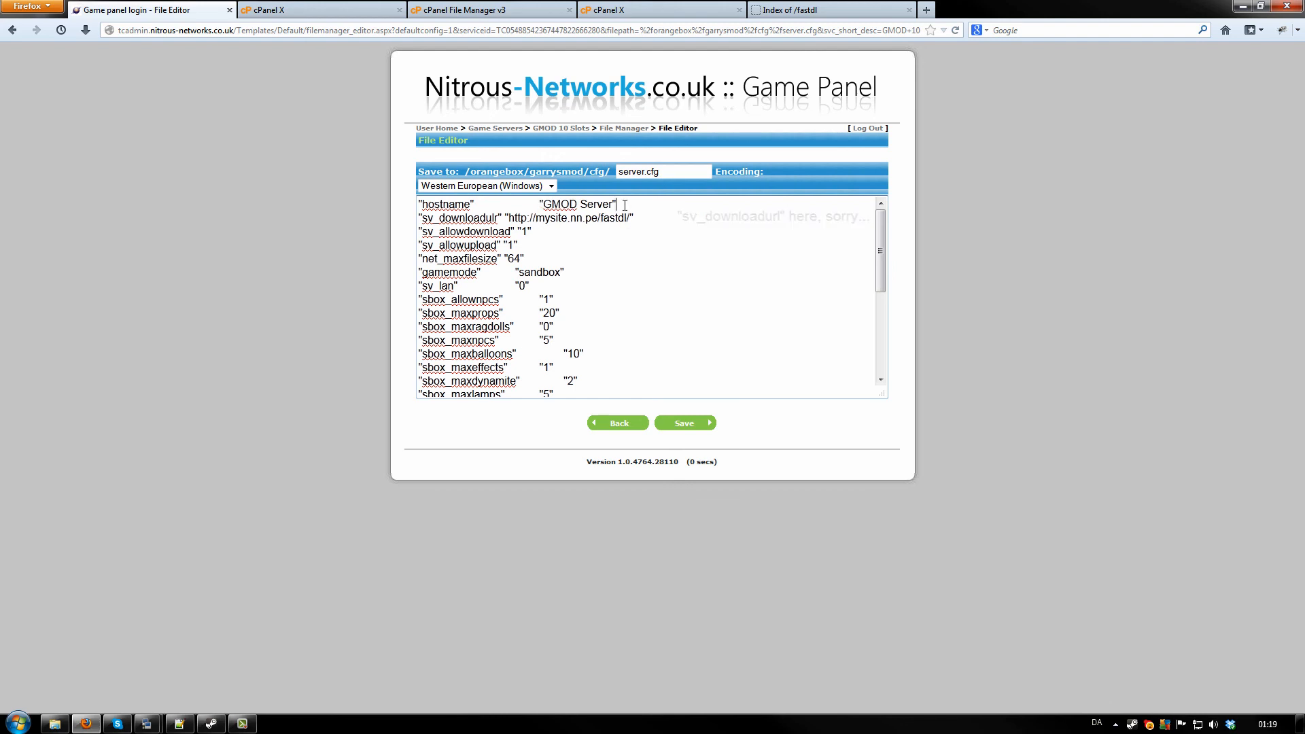
Step: Save server.cfg and go back to the GMOD server's main menu
{"action": "left_click", "coordinate": [684, 423]}
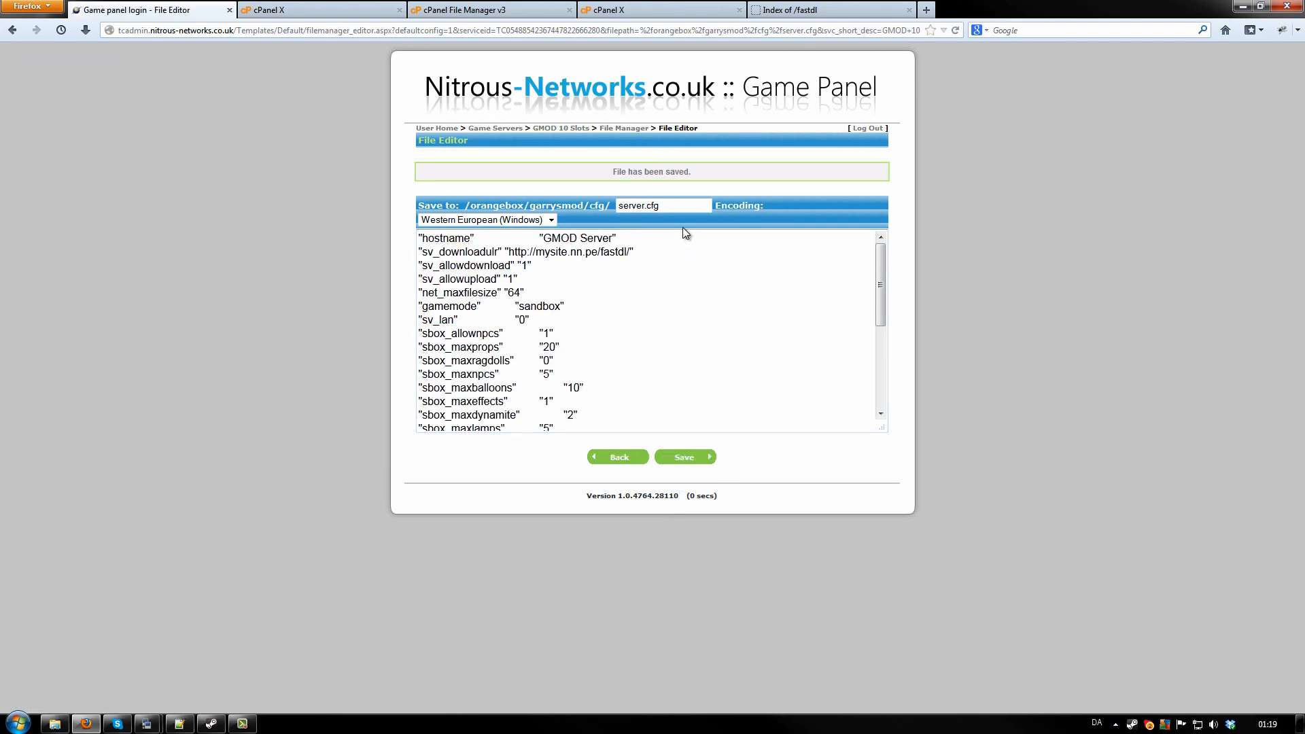
{"action": "left_click", "coordinate": [618, 456]}
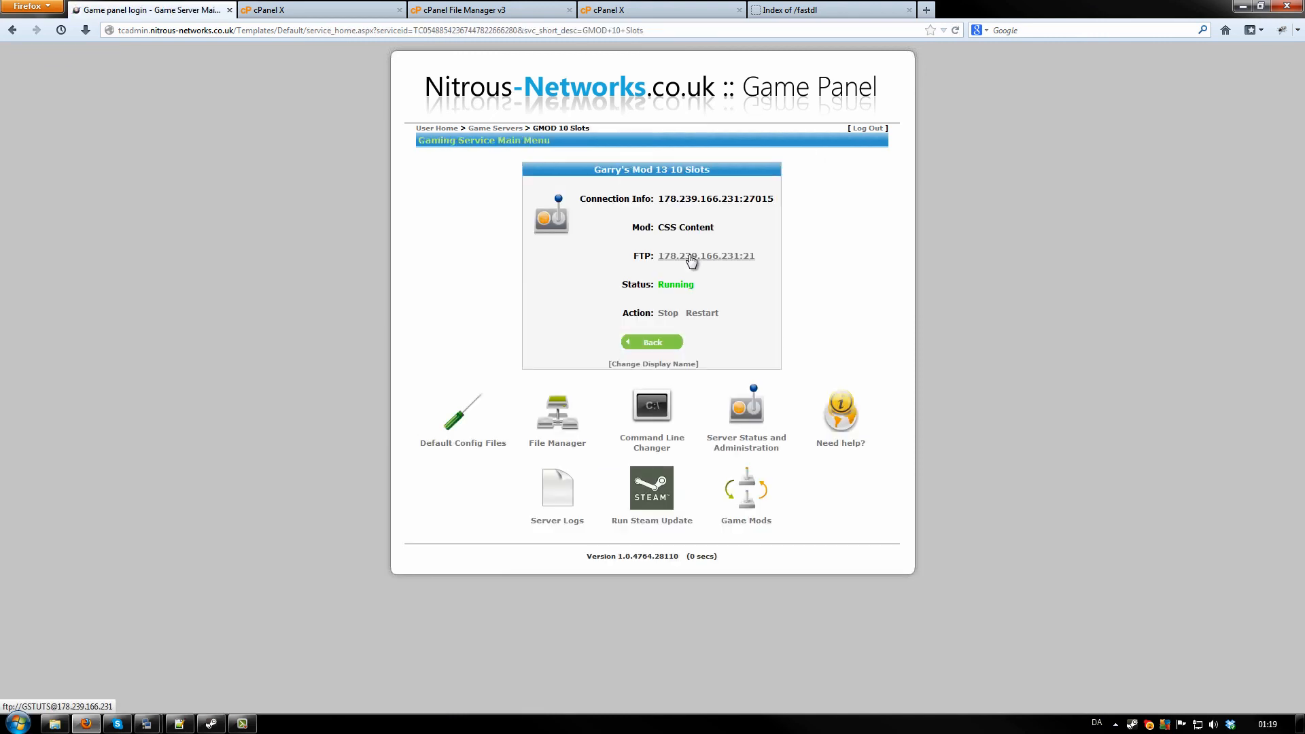
{"action": "mouse_move", "coordinate": [668, 312]}
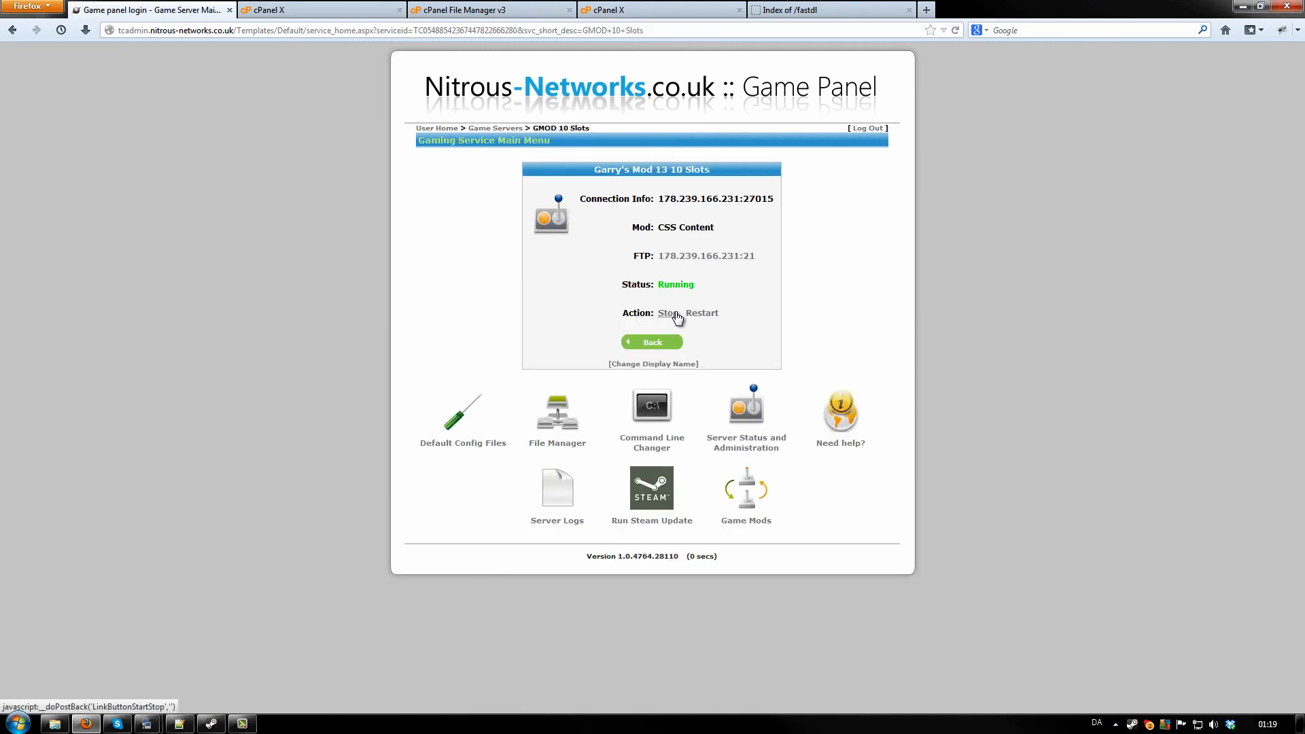